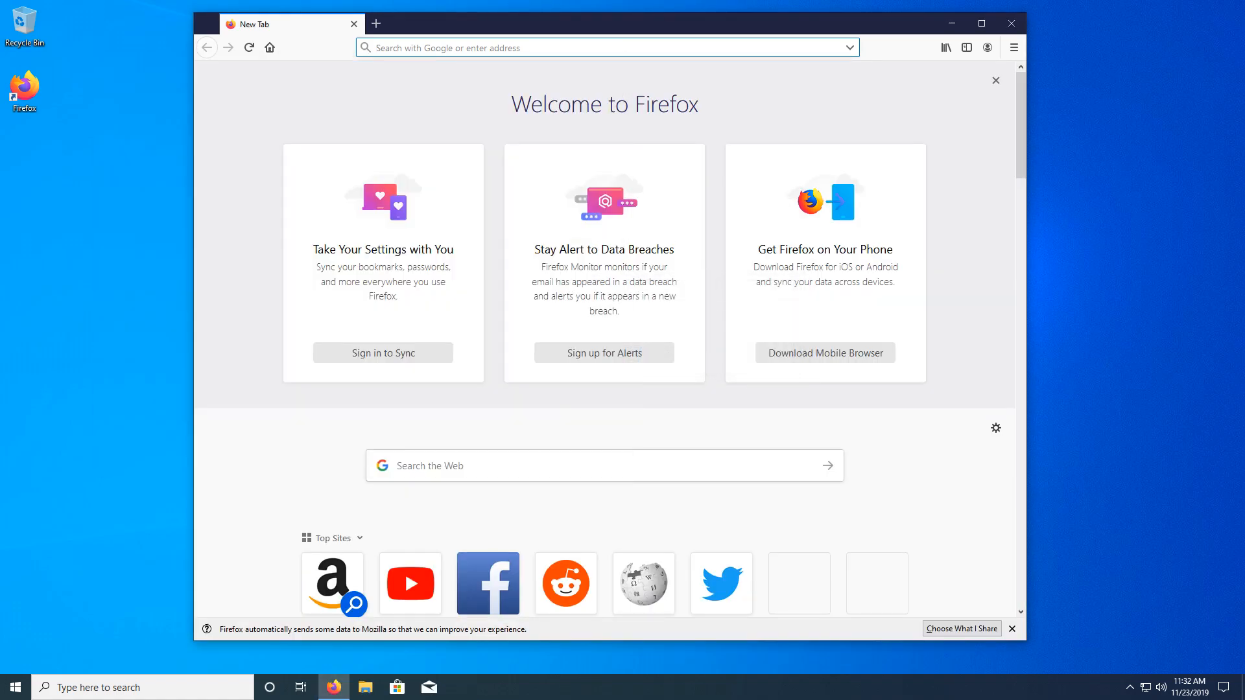
# - Search Google for 'vmware player download' from the Firefox address bar
pyautogui.write('vmware player')
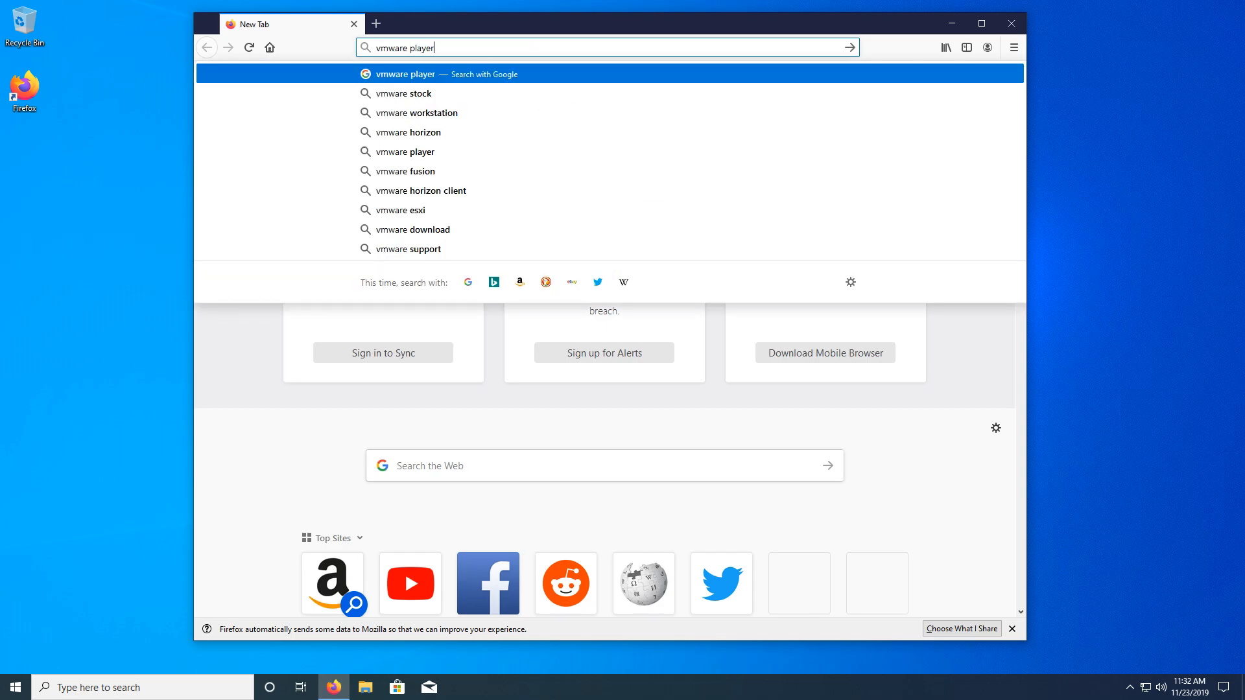
pyautogui.click(413, 230)
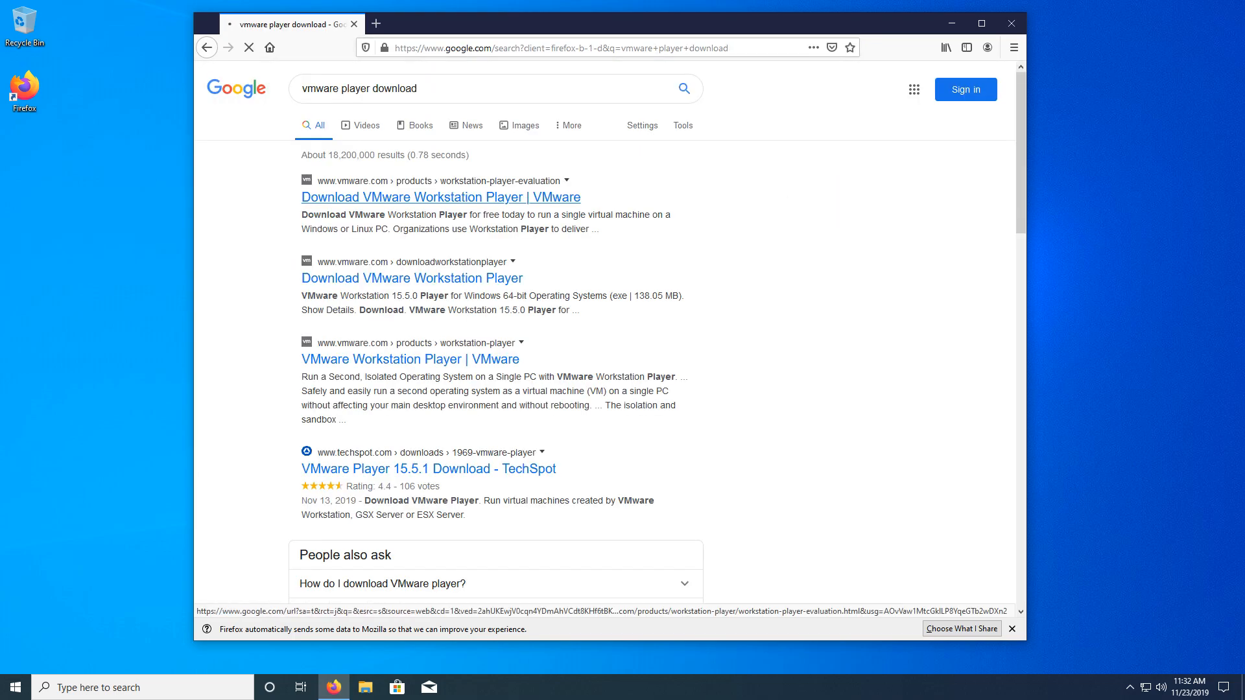
# - Download the Workstation 15.5 Player for Windows installer from VMware's site and run it
pyautogui.click(439, 197)
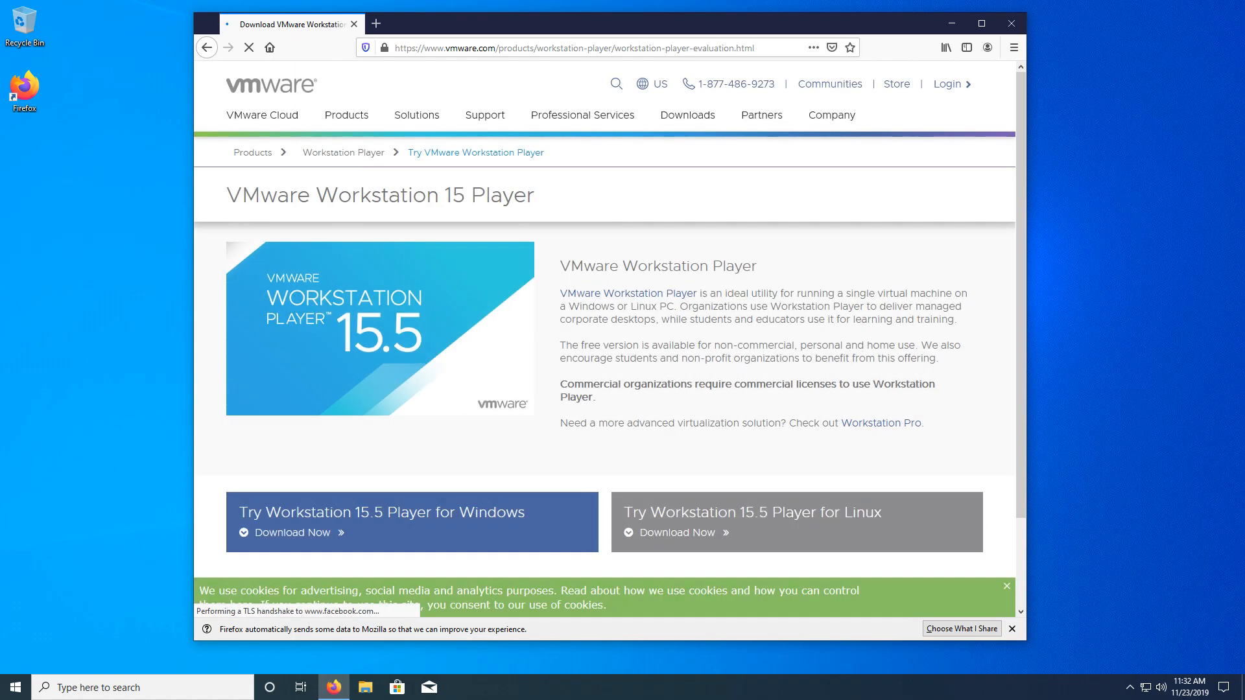
pyautogui.scroll(-3)
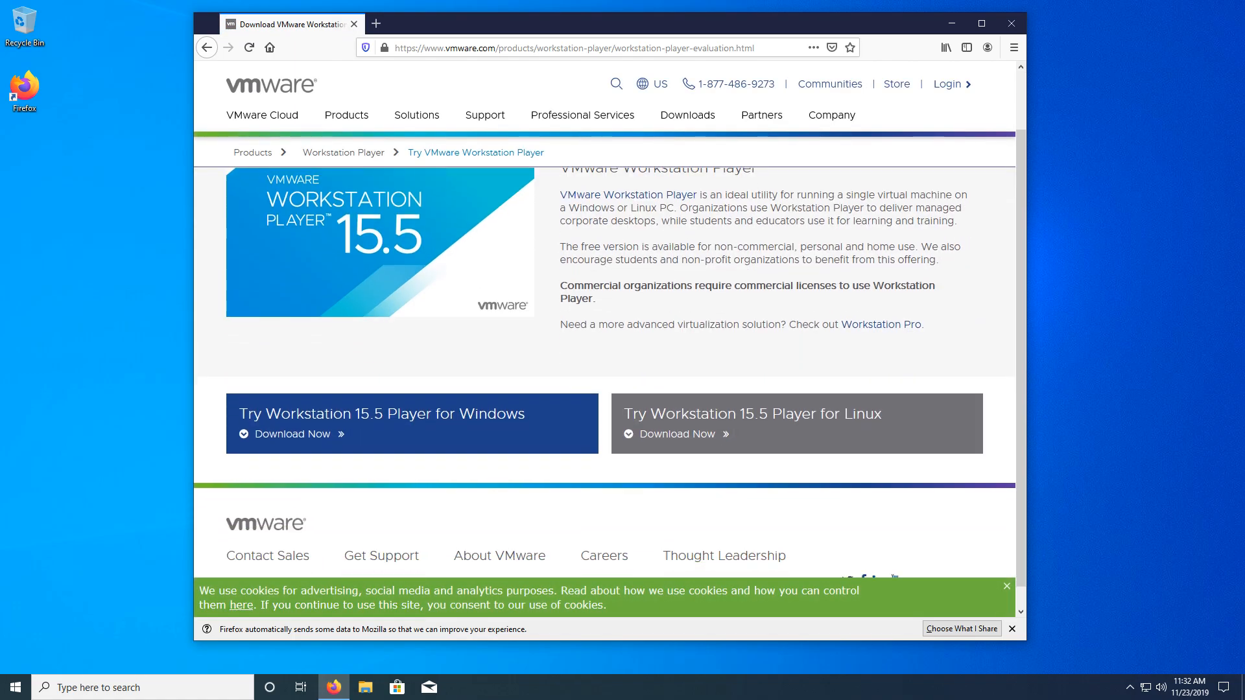
pyautogui.click(293, 434)
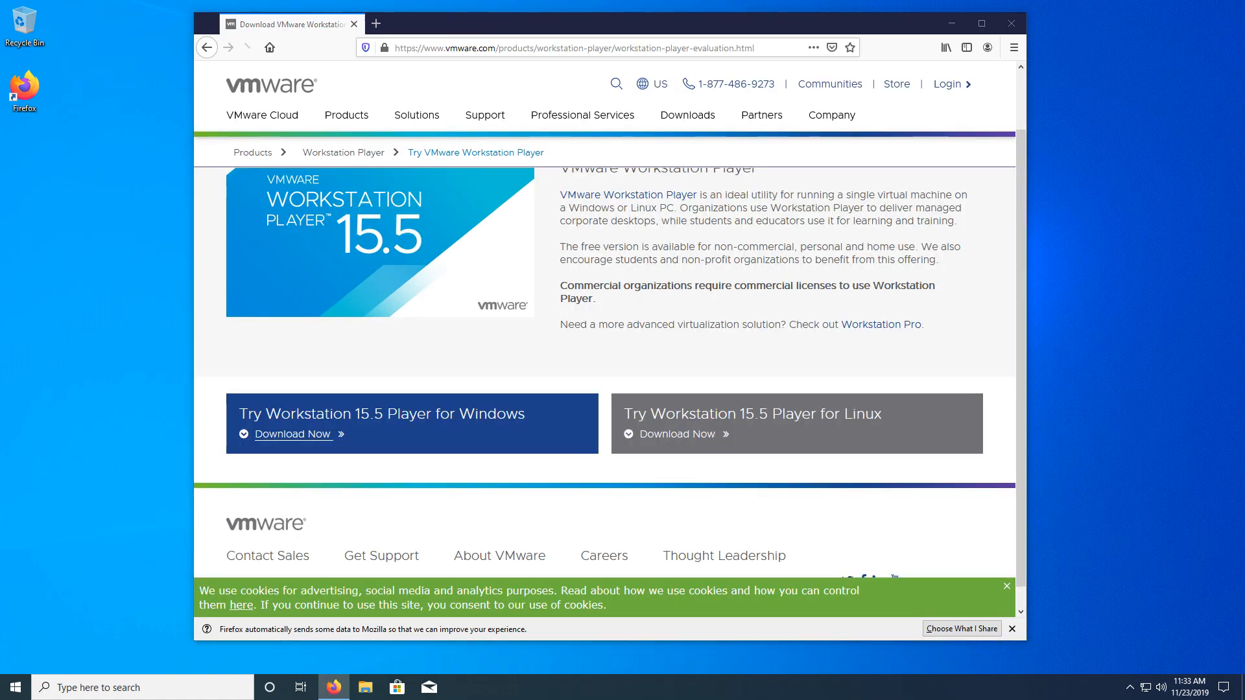
pyautogui.click(293, 434)
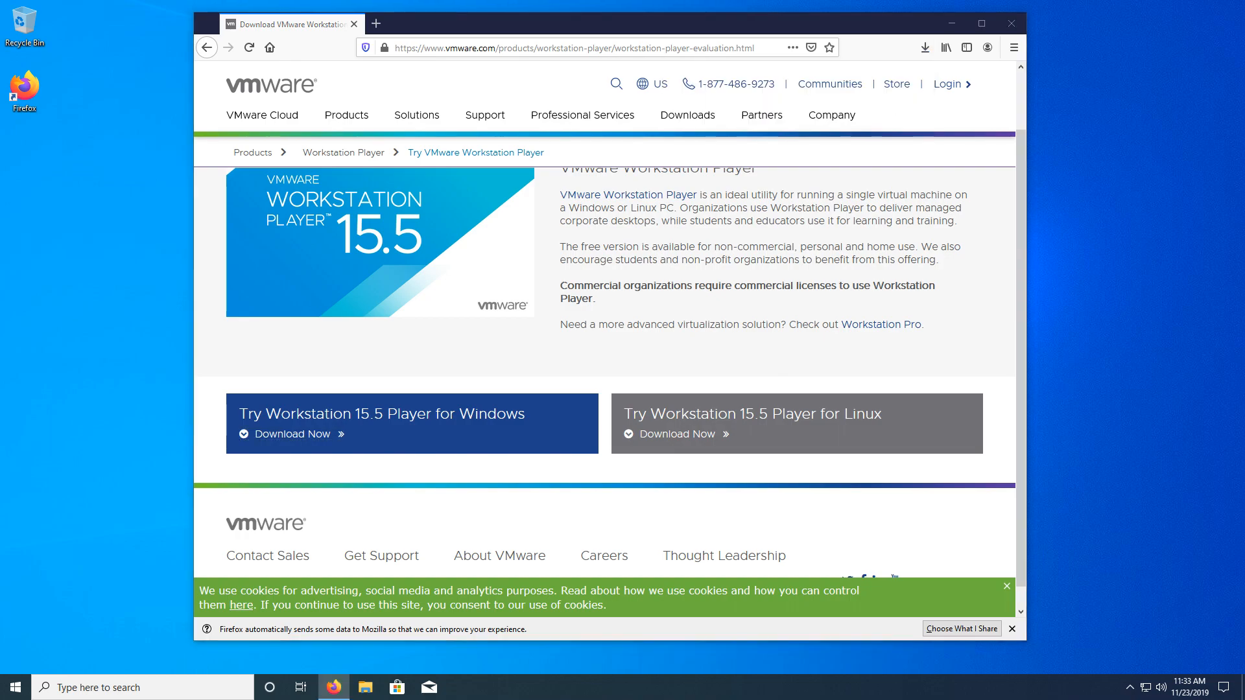
pyautogui.click(293, 434)
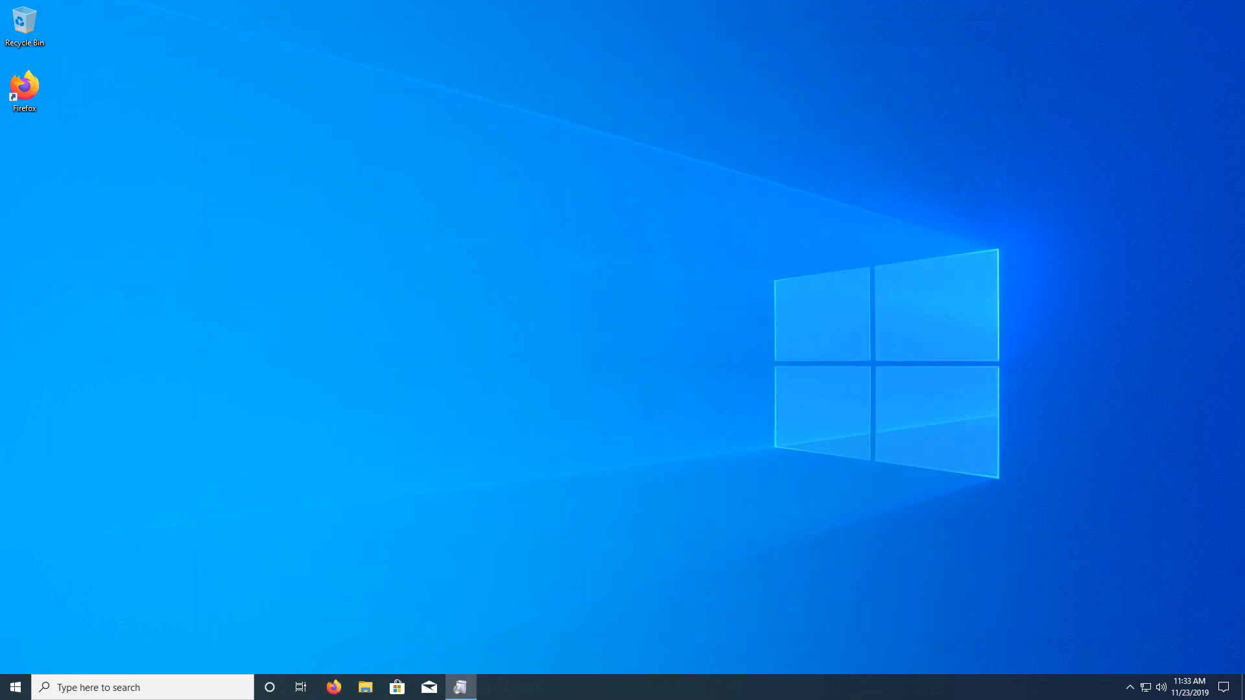
# - Install Workstation 15 Player with the Enhanced Keyboard Driver, and with update checks and CEIP off
pyautogui.click(461, 687)
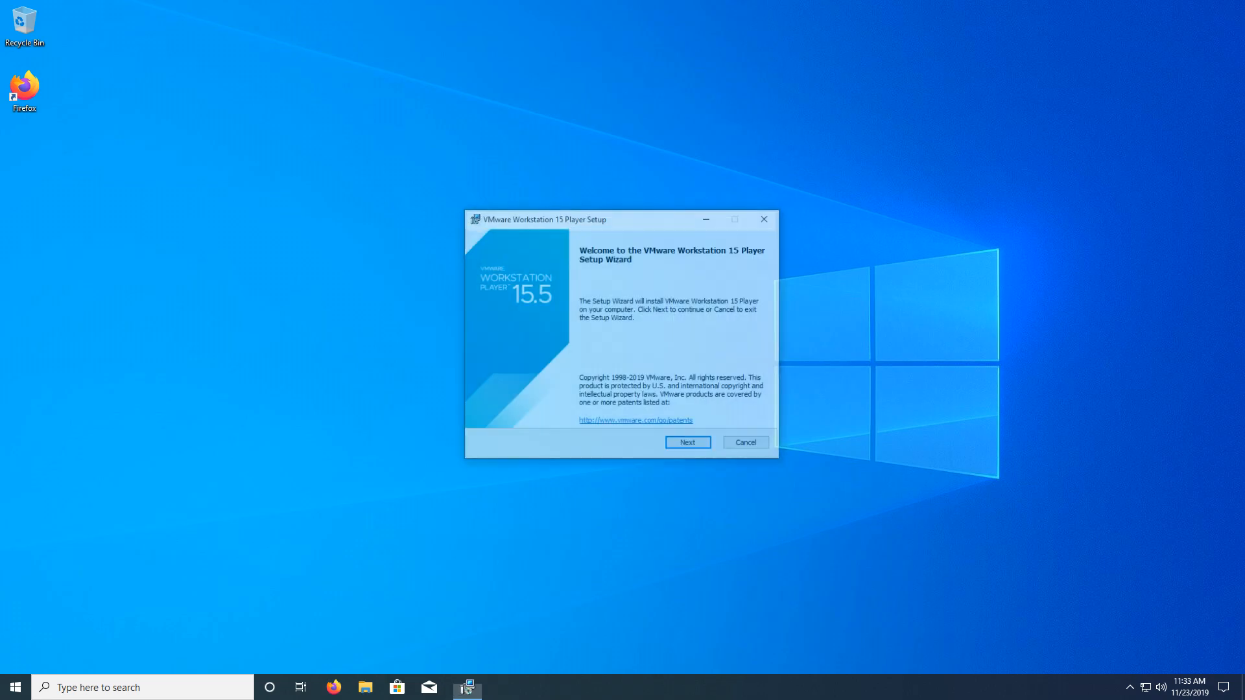
pyautogui.click(686, 442)
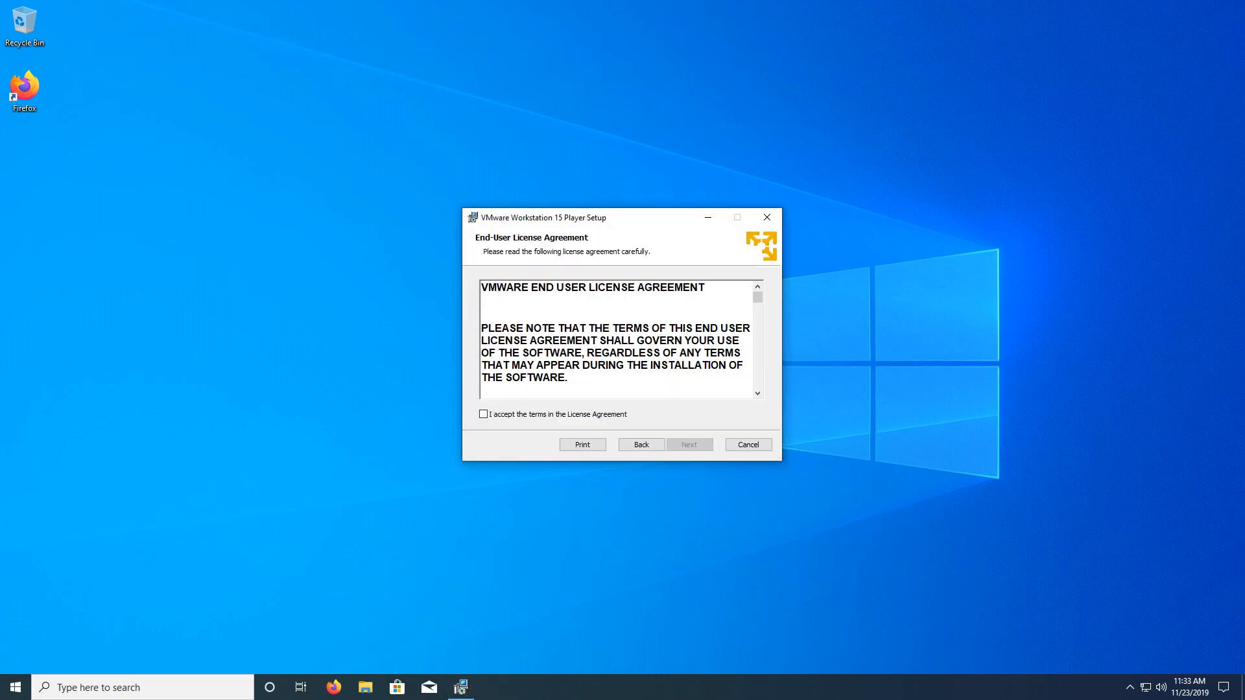
pyautogui.click(687, 444)
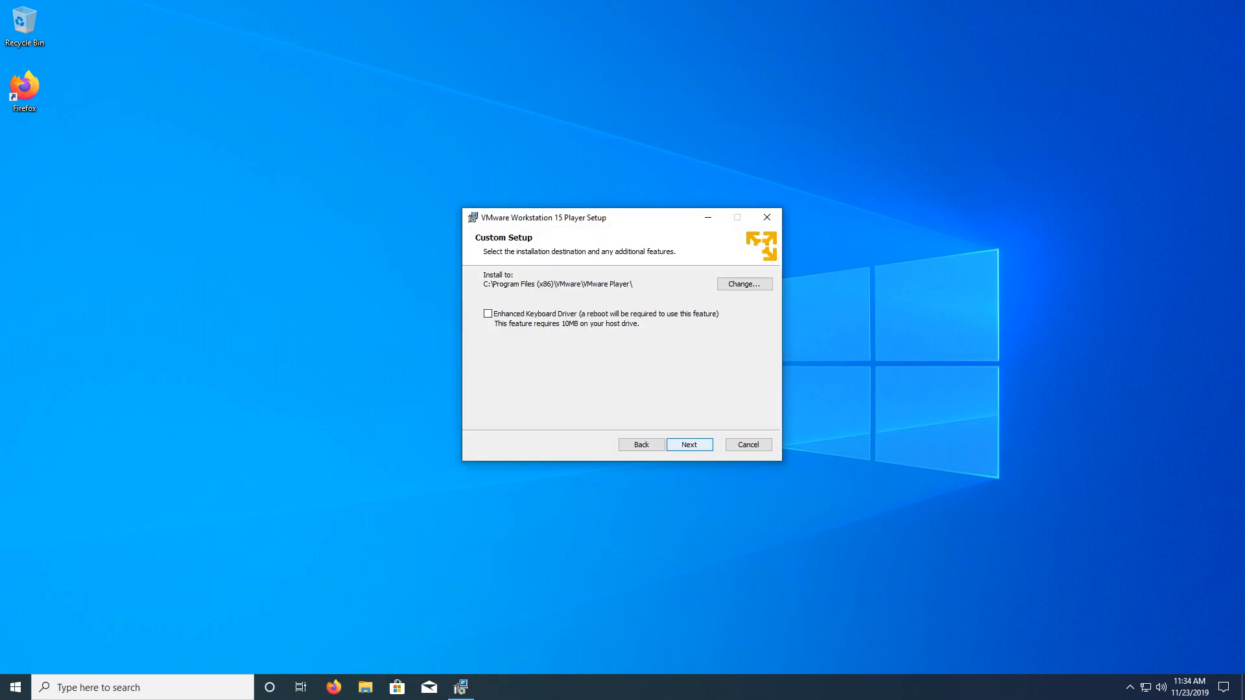
pyautogui.click(488, 312)
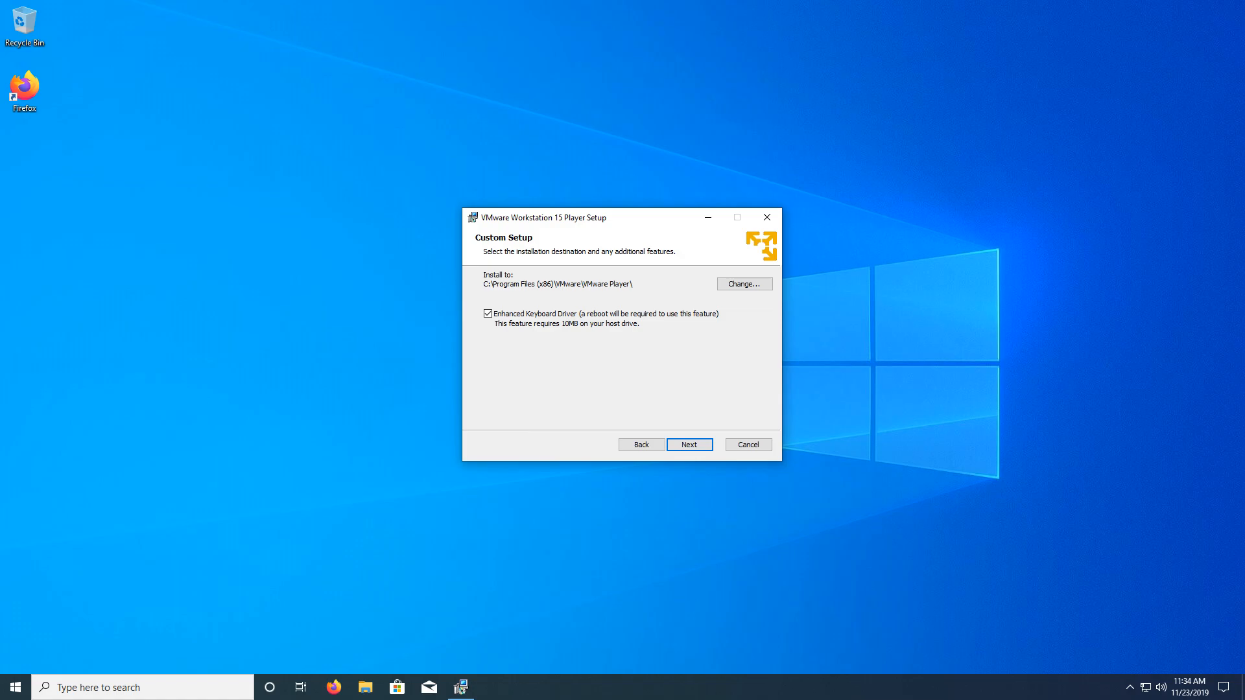
pyautogui.click(688, 445)
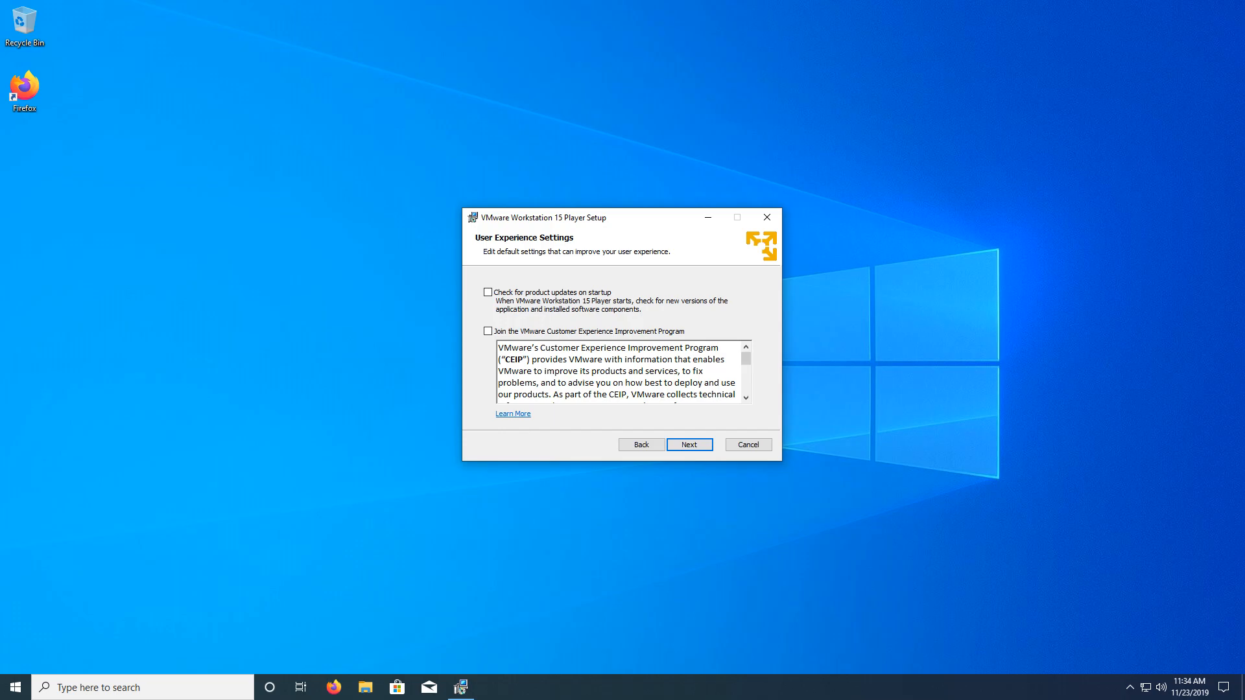
pyautogui.click(689, 443)
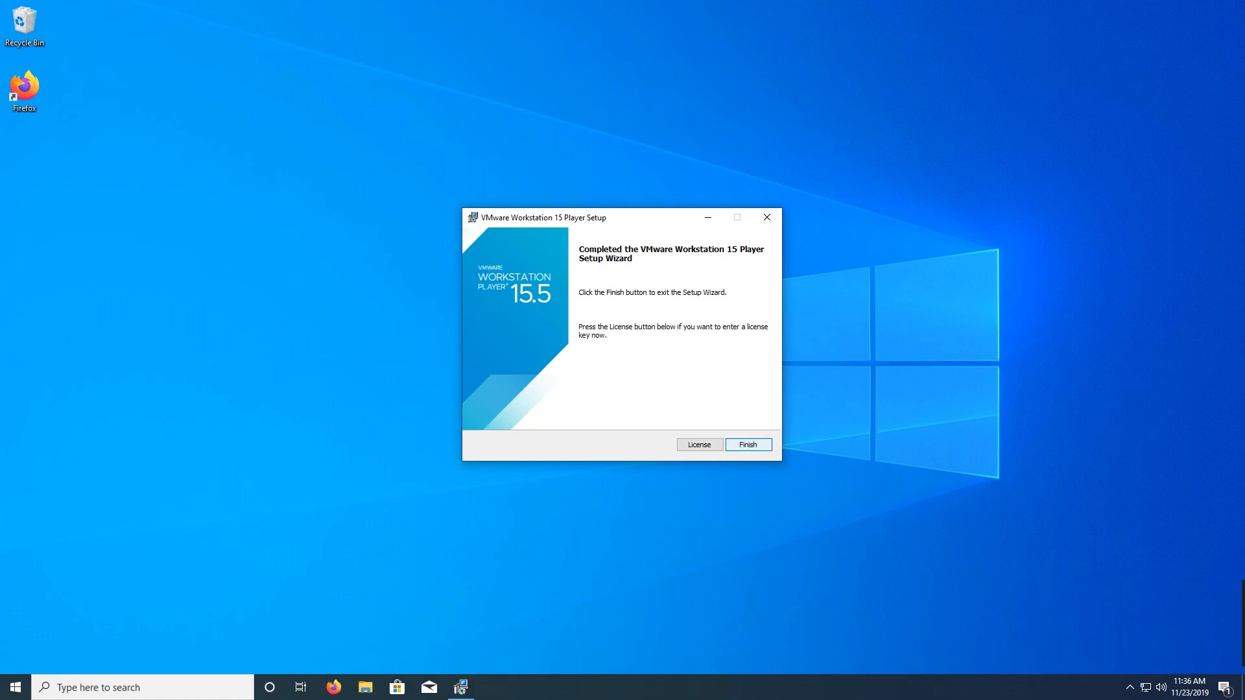
pyautogui.click(747, 444)
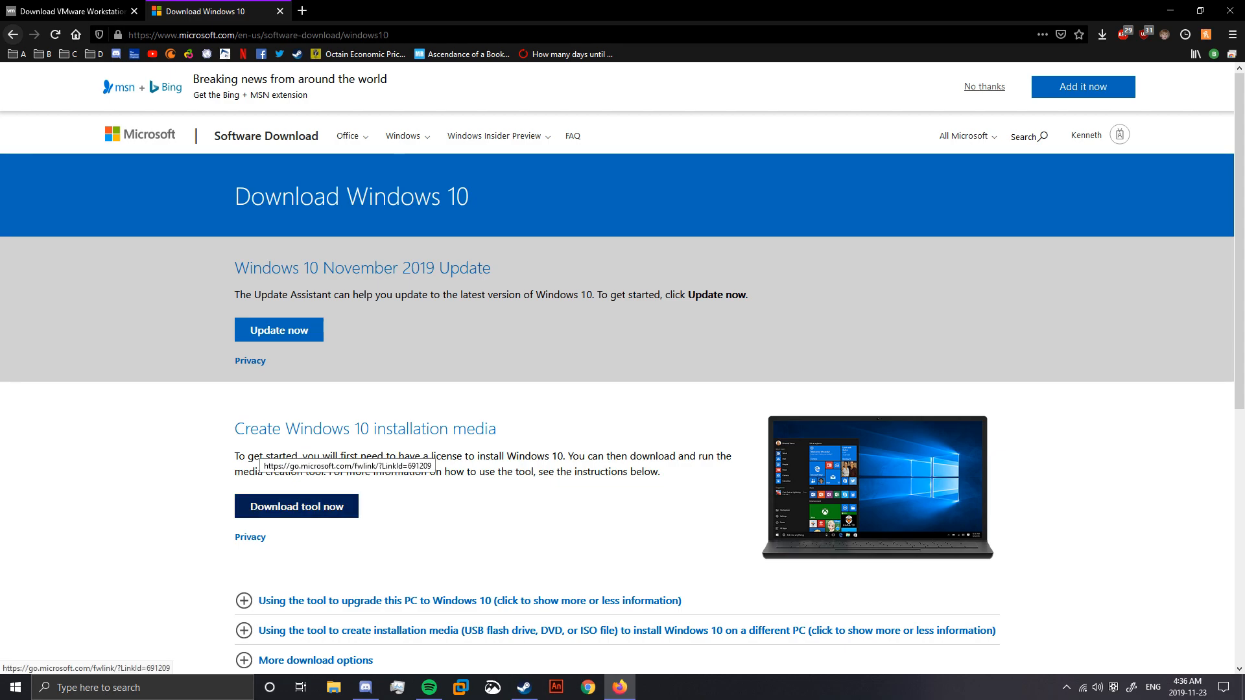
# - Download MediaCreationTool1909.exe from Microsoft and launch it from Firefox's downloads panel
pyautogui.click(296, 506)
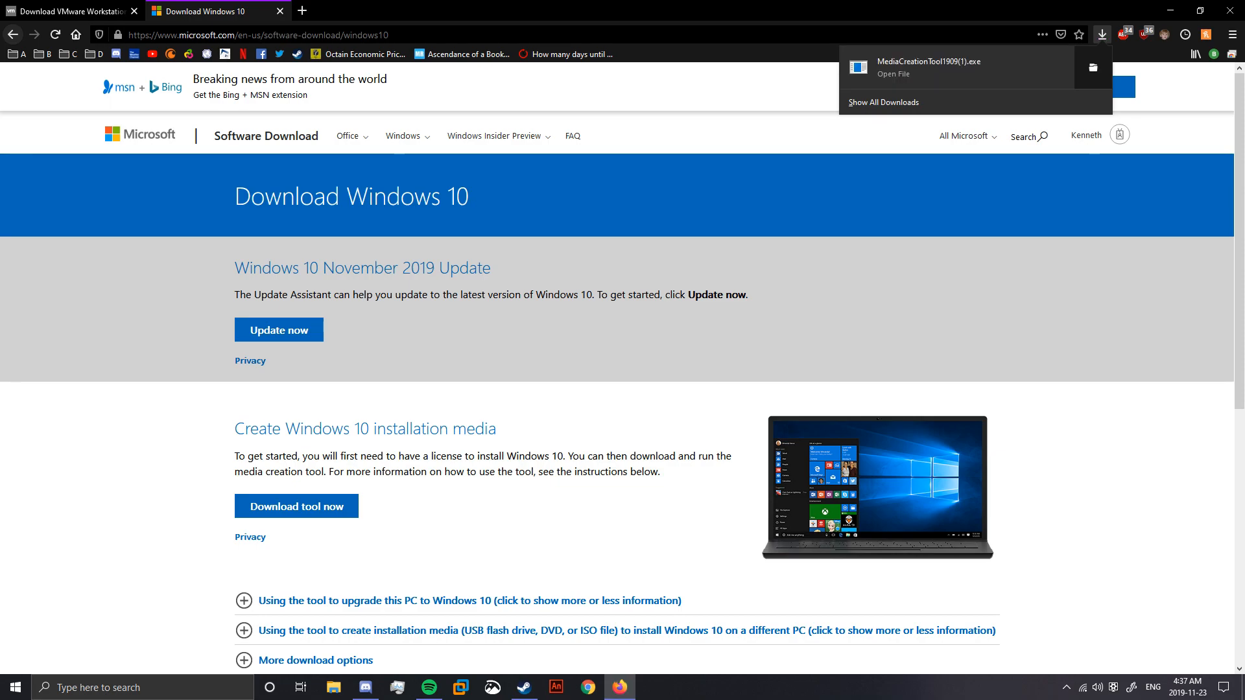
pyautogui.click(1103, 34)
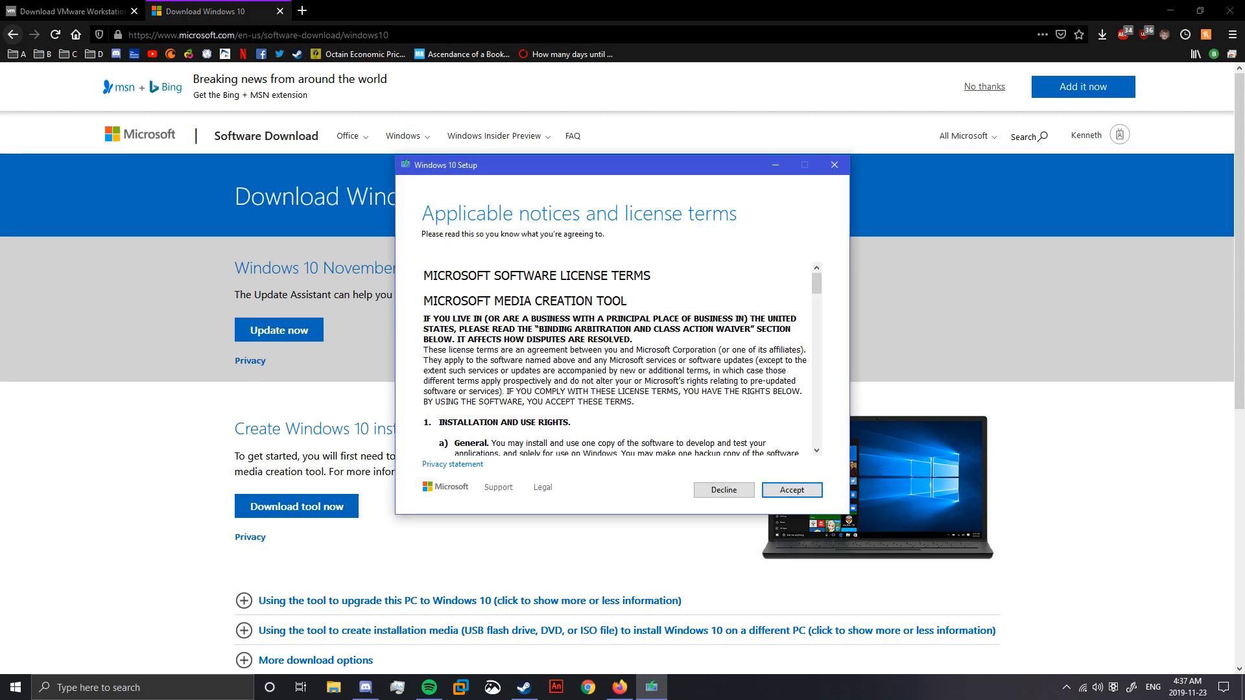
# - Accept the license and target an ISO file for another PC with recommended options
pyautogui.click(791, 490)
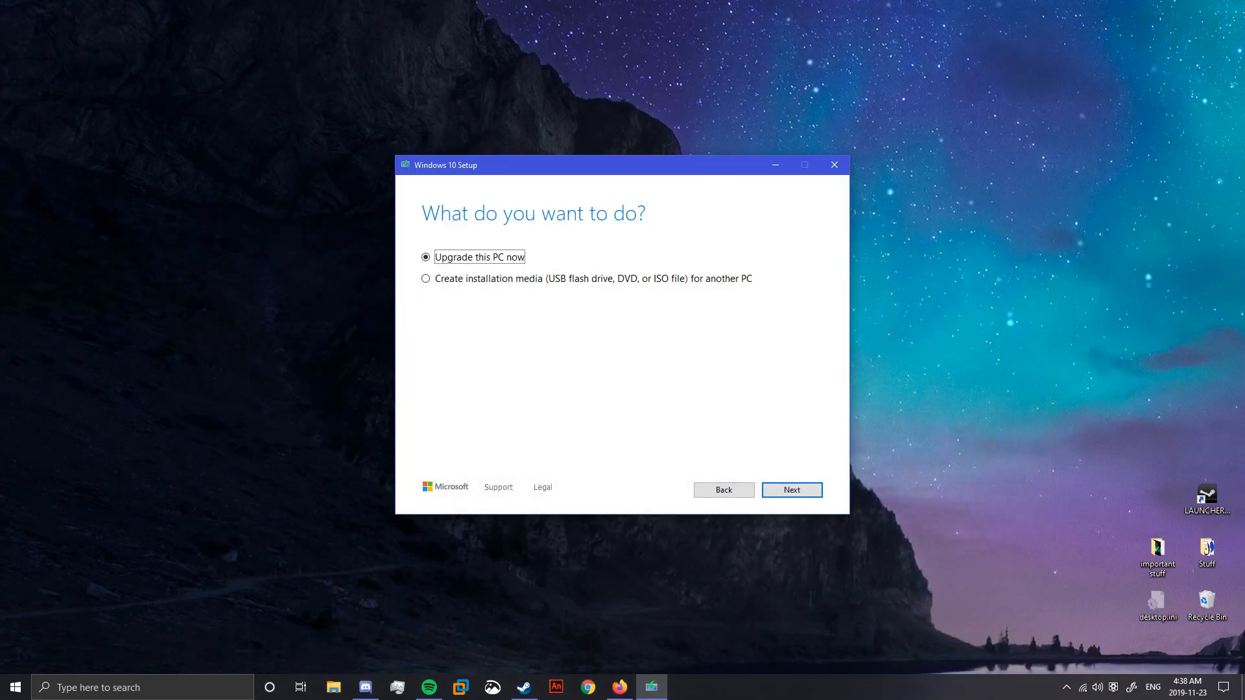
pyautogui.click(426, 279)
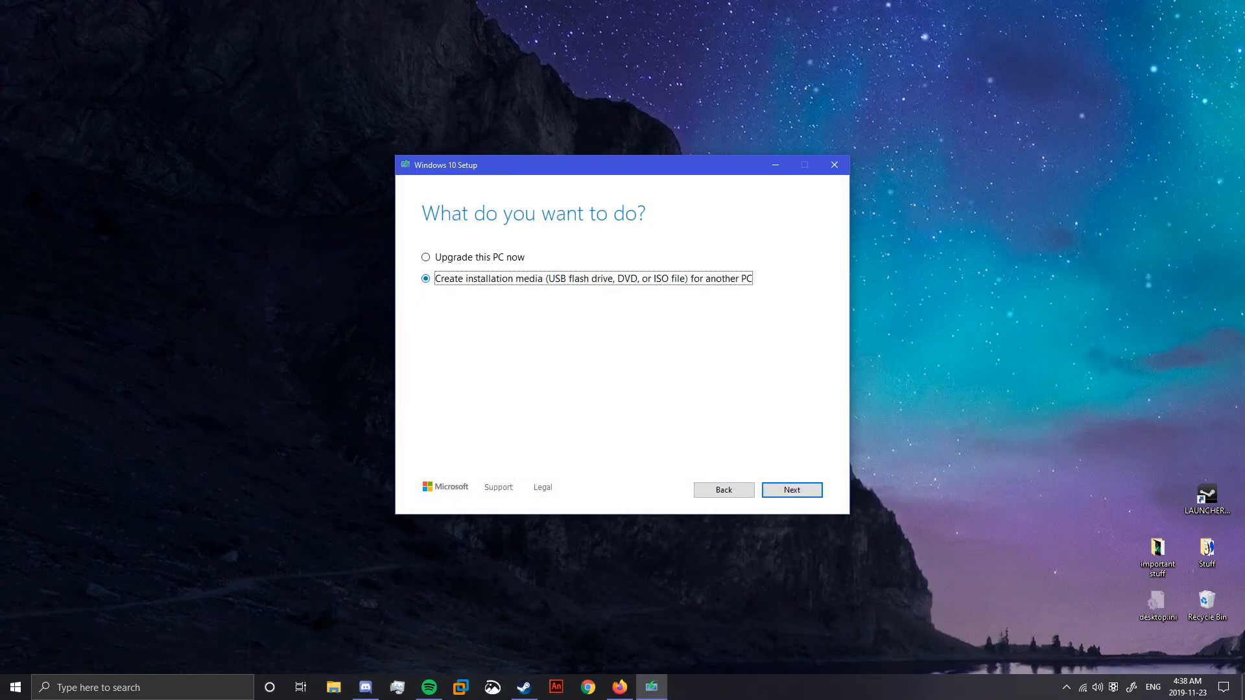
pyautogui.click(791, 489)
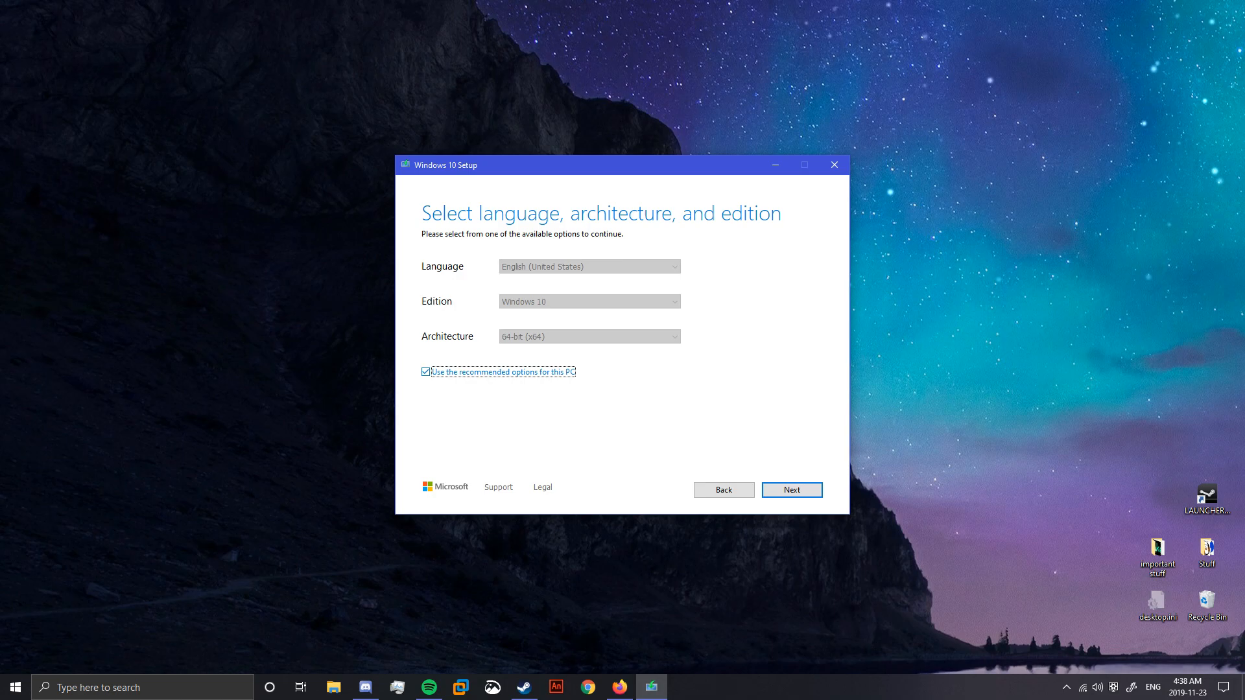
pyautogui.click(791, 489)
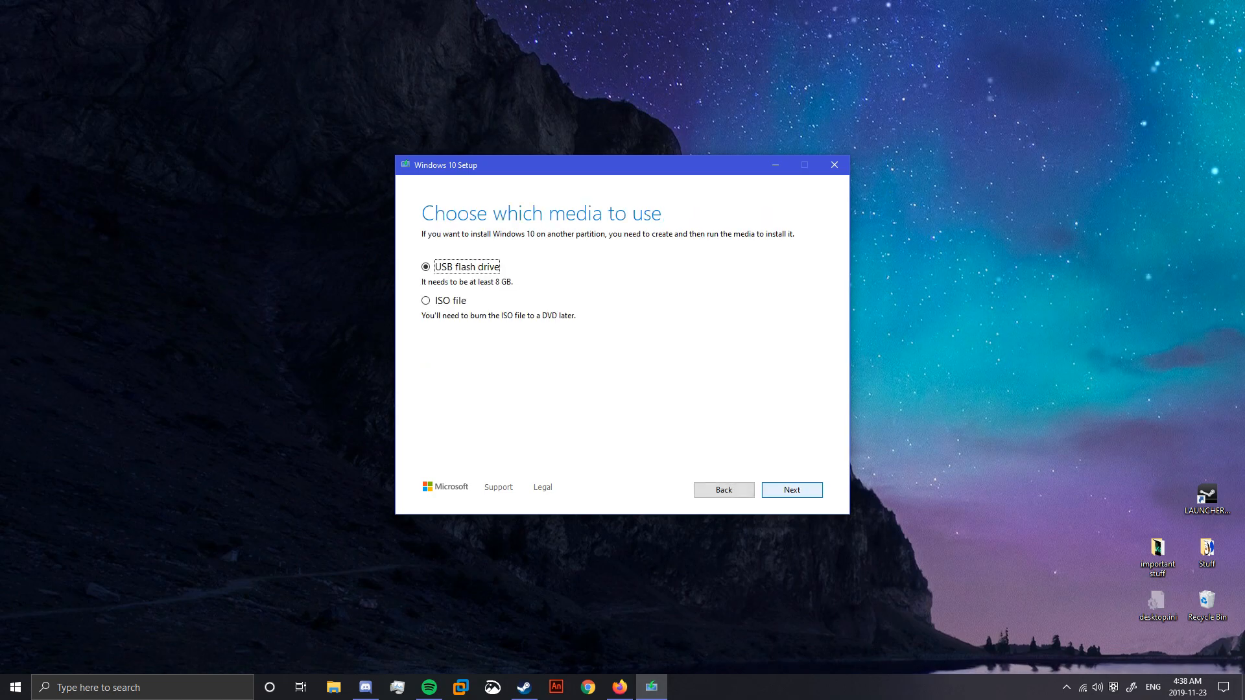
pyautogui.click(426, 300)
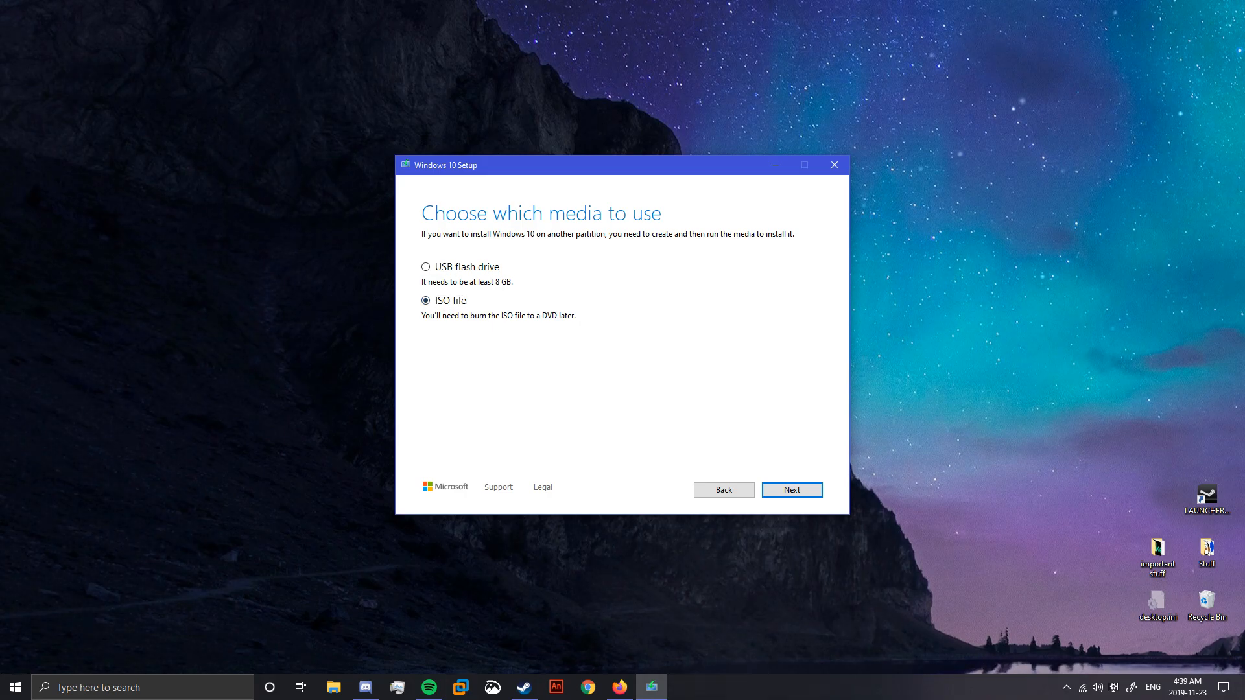
pyautogui.click(792, 491)
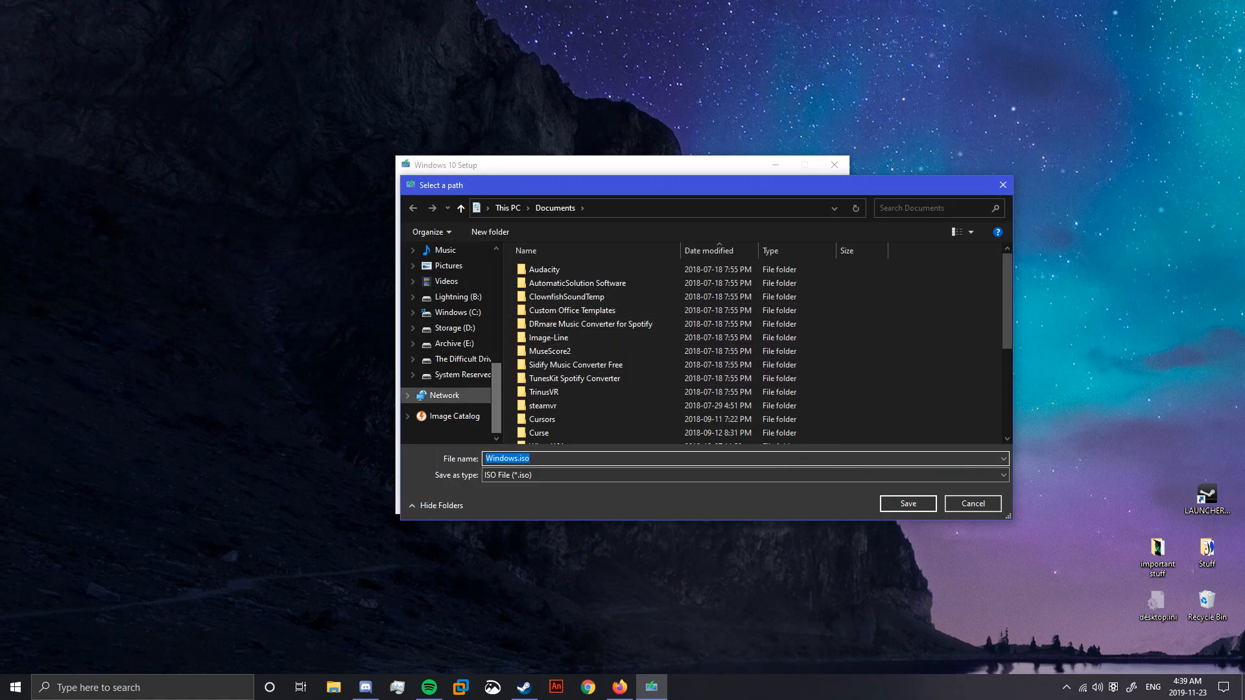
# - Save the ISO as 'Windows 10 1909 x64.iso' in D:\Space Heavy
pyautogui.click(457, 327)
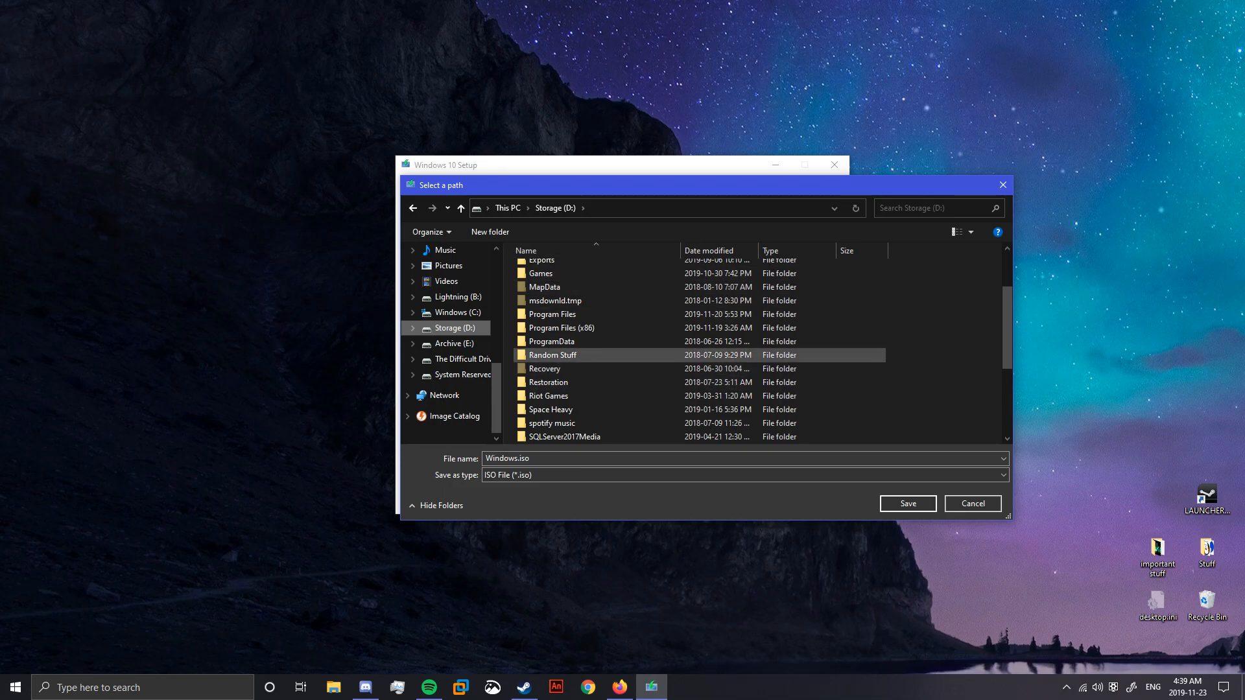
pyautogui.click(548, 382)
pyautogui.write(' 10 1909 x64')
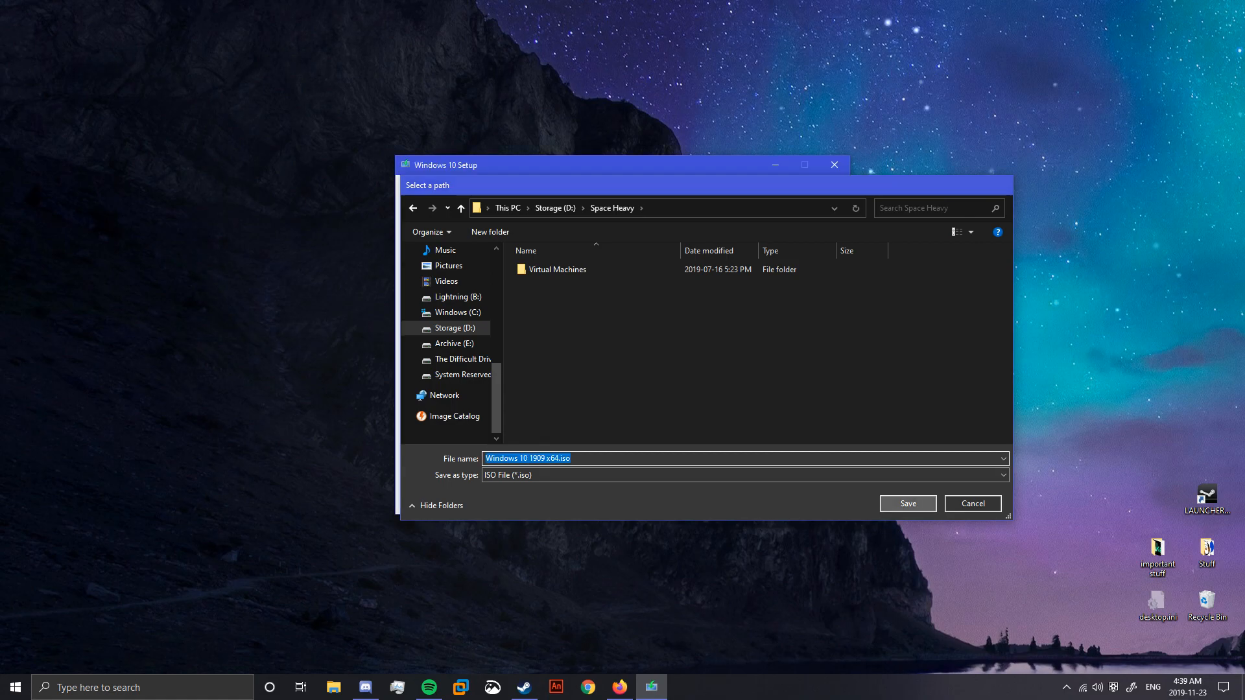
pyautogui.click(907, 503)
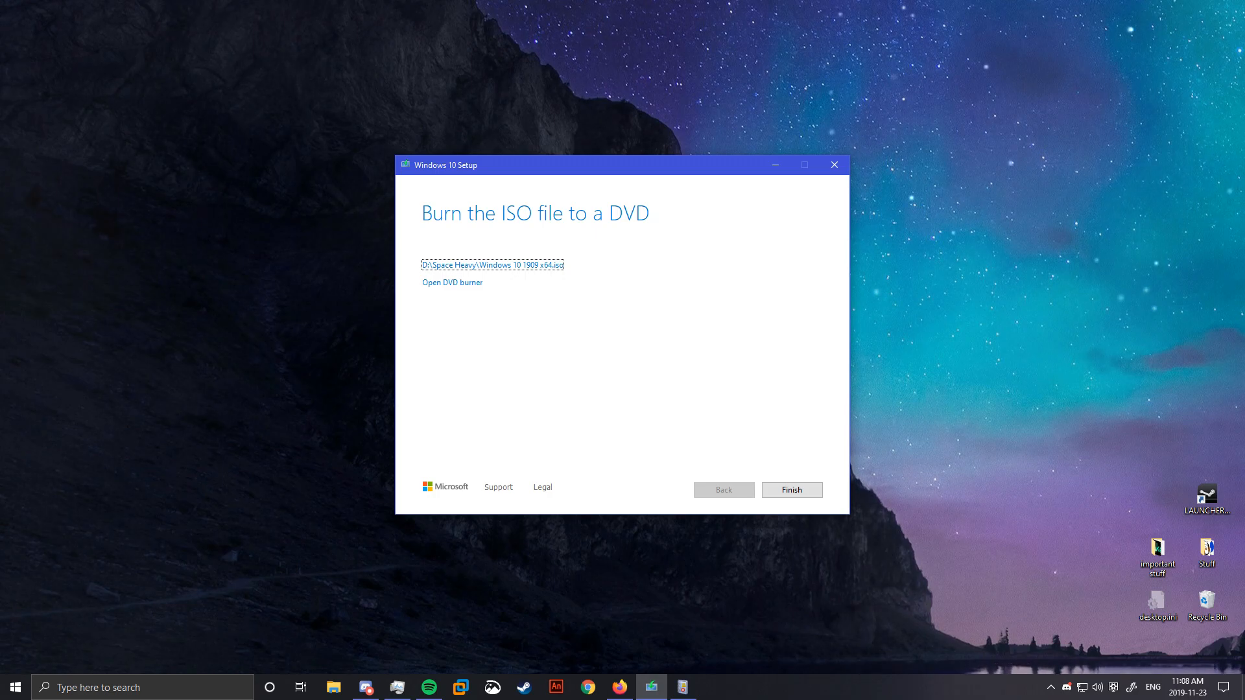
# - Finish and close the Media Creation Tool once the 1909 ISO is ready
pyautogui.click(791, 489)
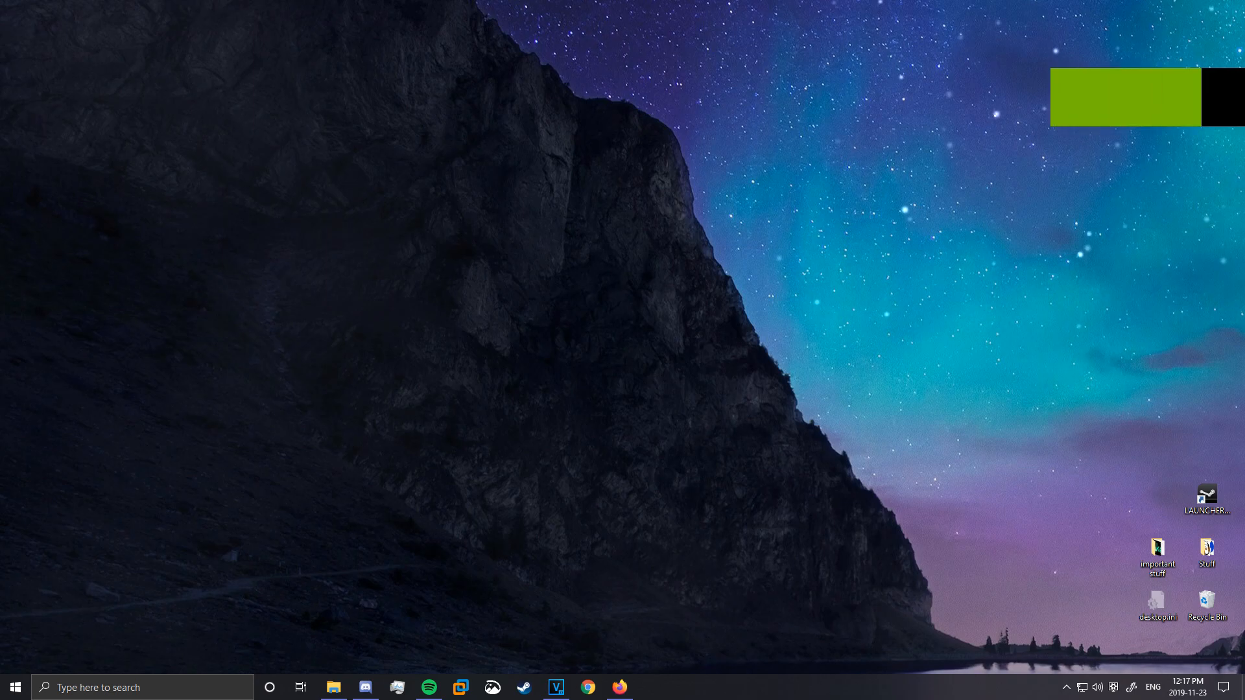
# - Create a Windows 10 x64 VM from the 1909 ISO, keeping default name and 60 GB split disk
pyautogui.click(555, 687)
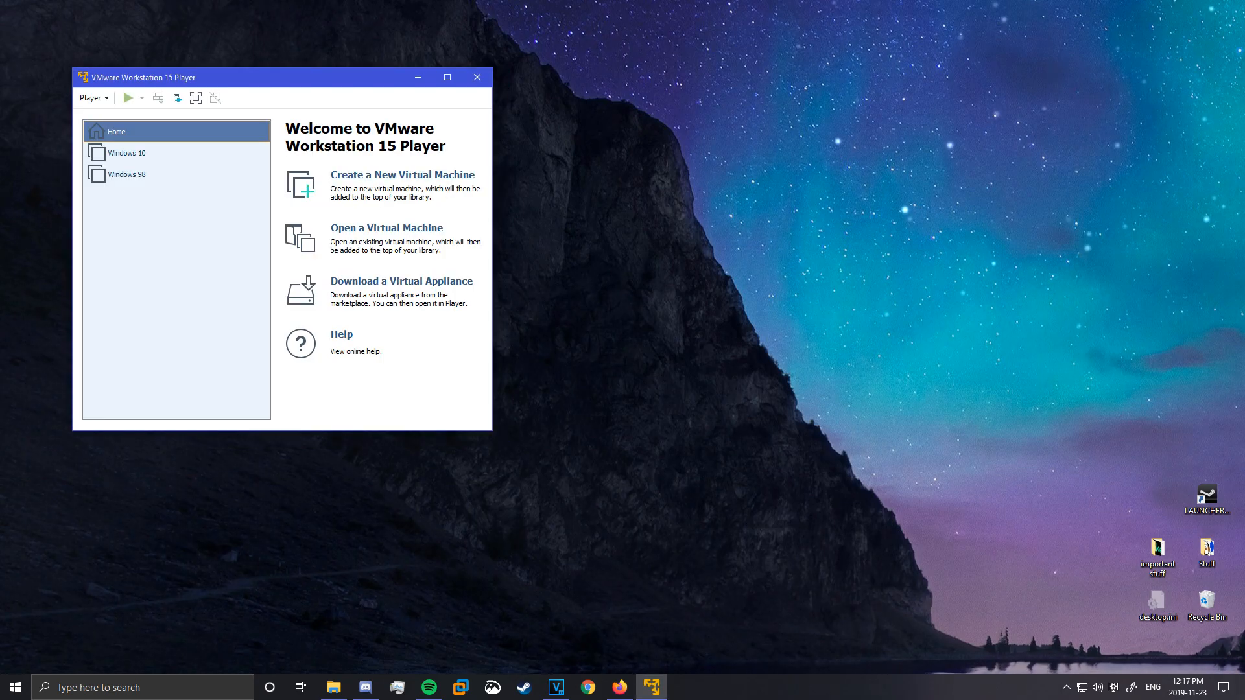
pyautogui.click(402, 174)
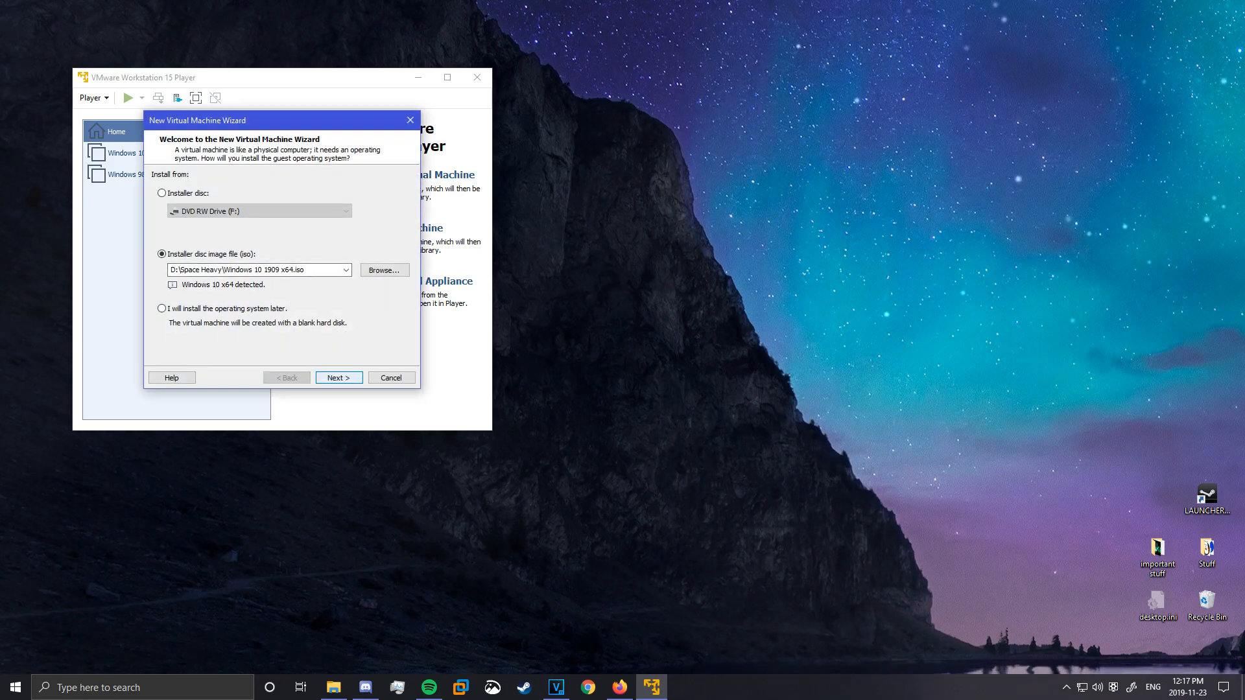
pyautogui.click(337, 377)
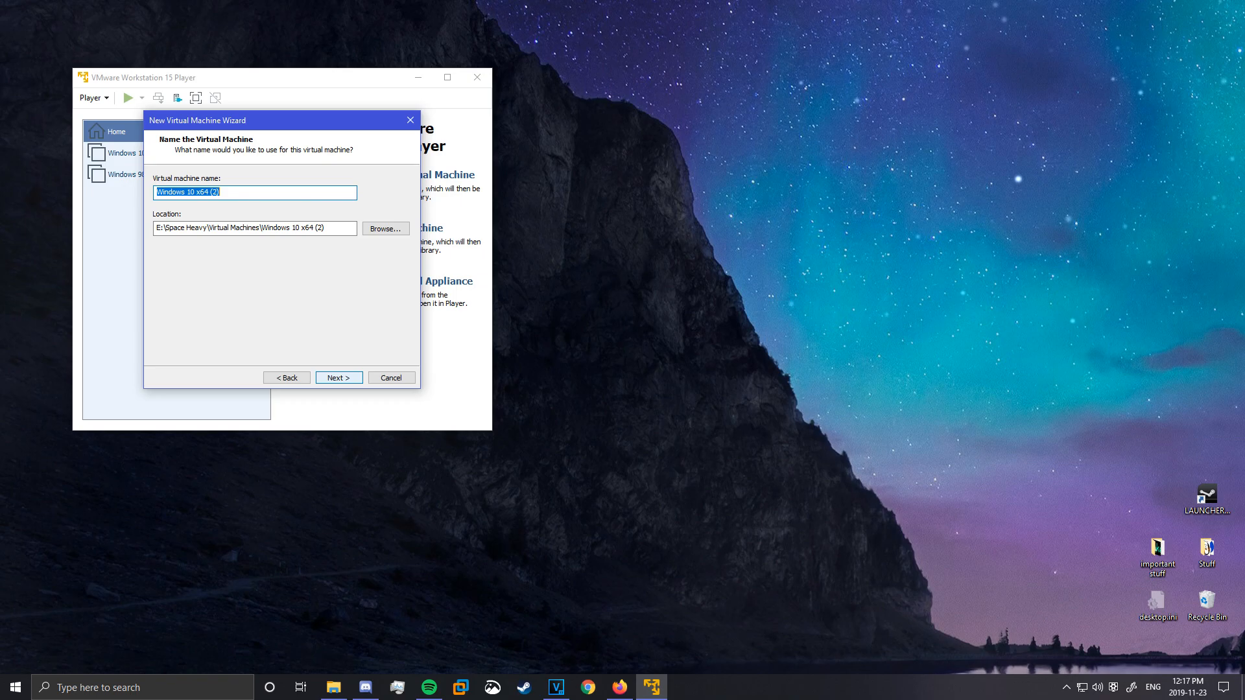
pyautogui.click(338, 378)
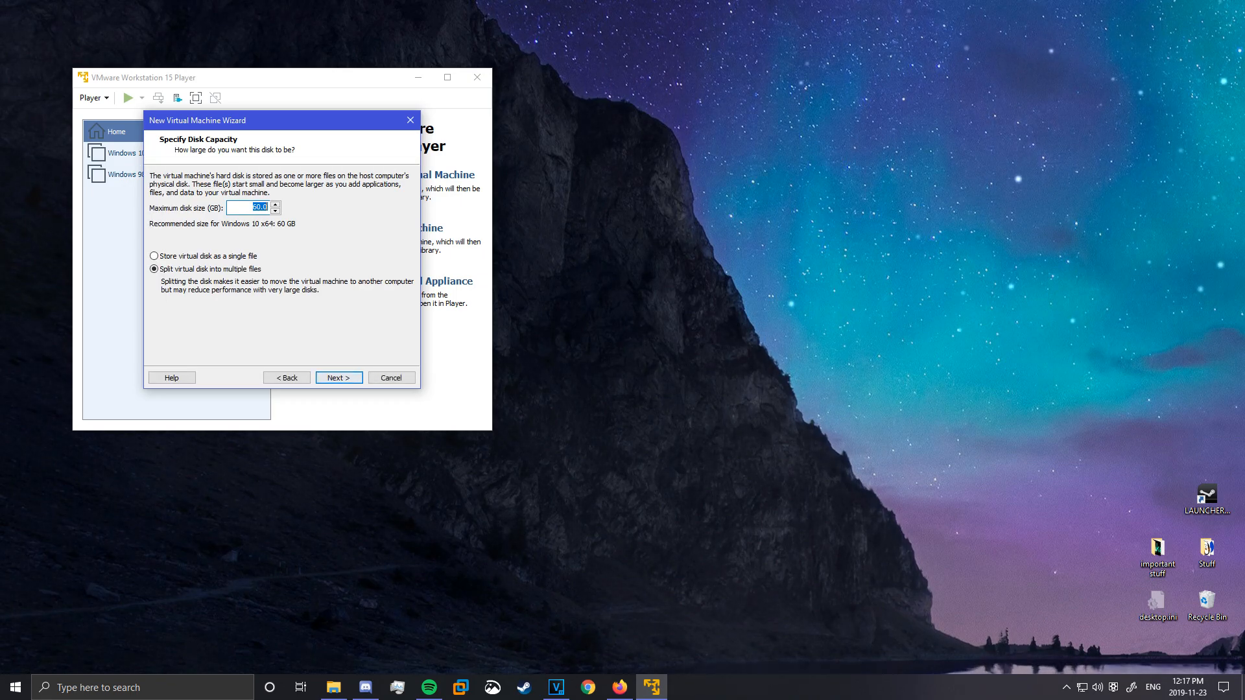
pyautogui.click(338, 378)
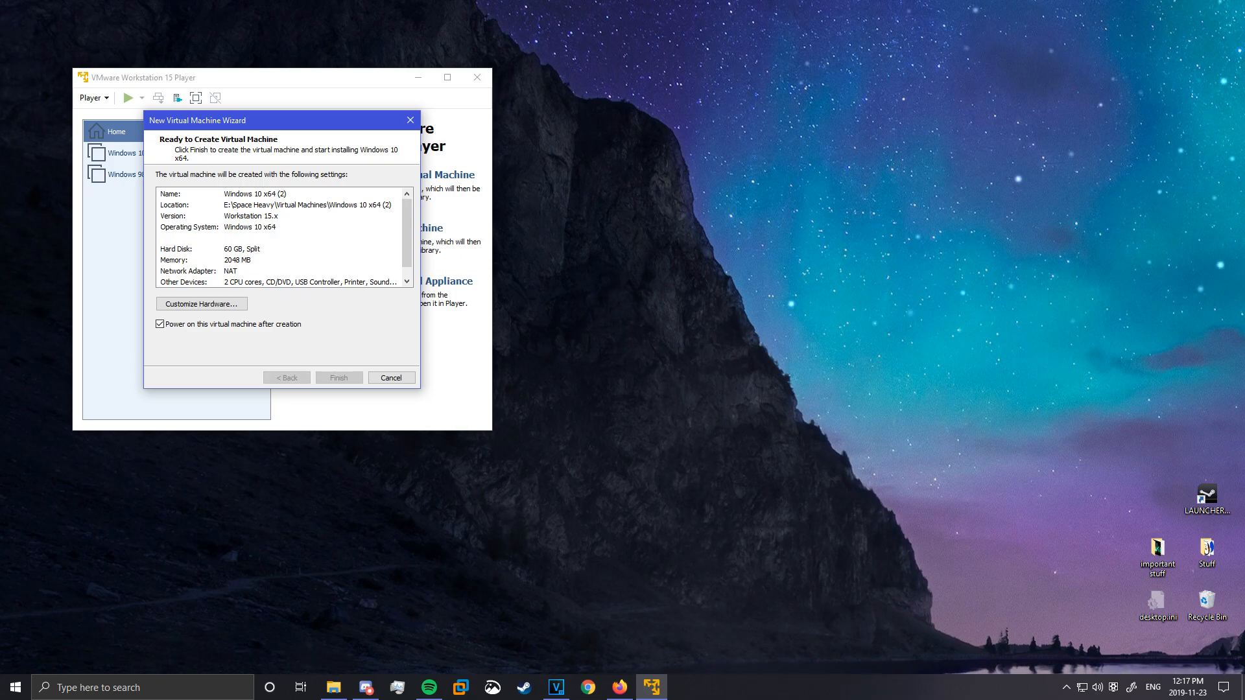
pyautogui.click(339, 378)
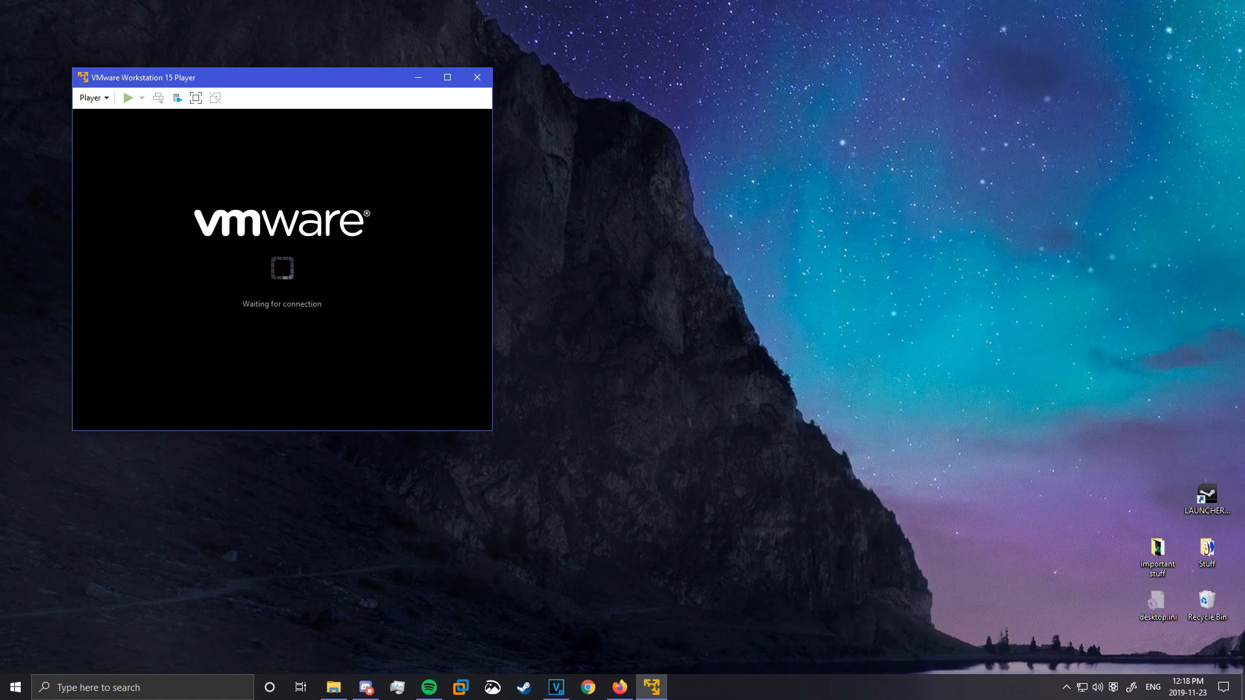
# - Focus the VM window while it boots from the 1909 ISO into Windows Setup
pyautogui.click(92, 98)
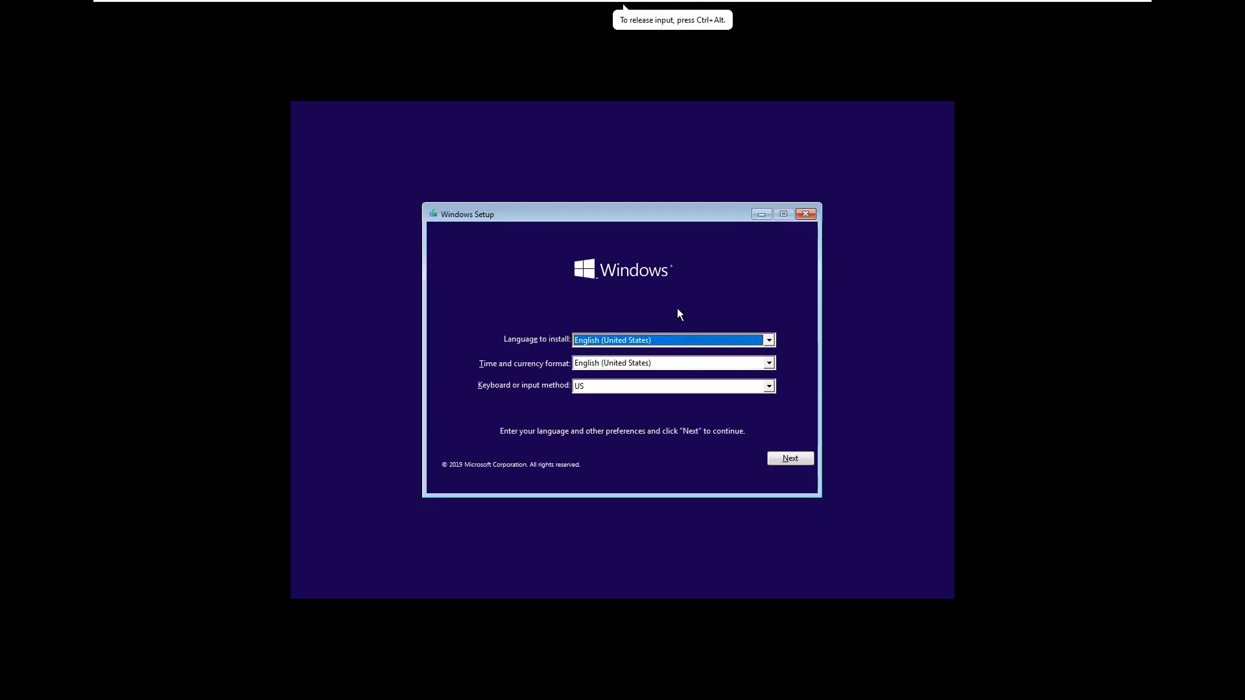
pyautogui.moveTo(779, 455)
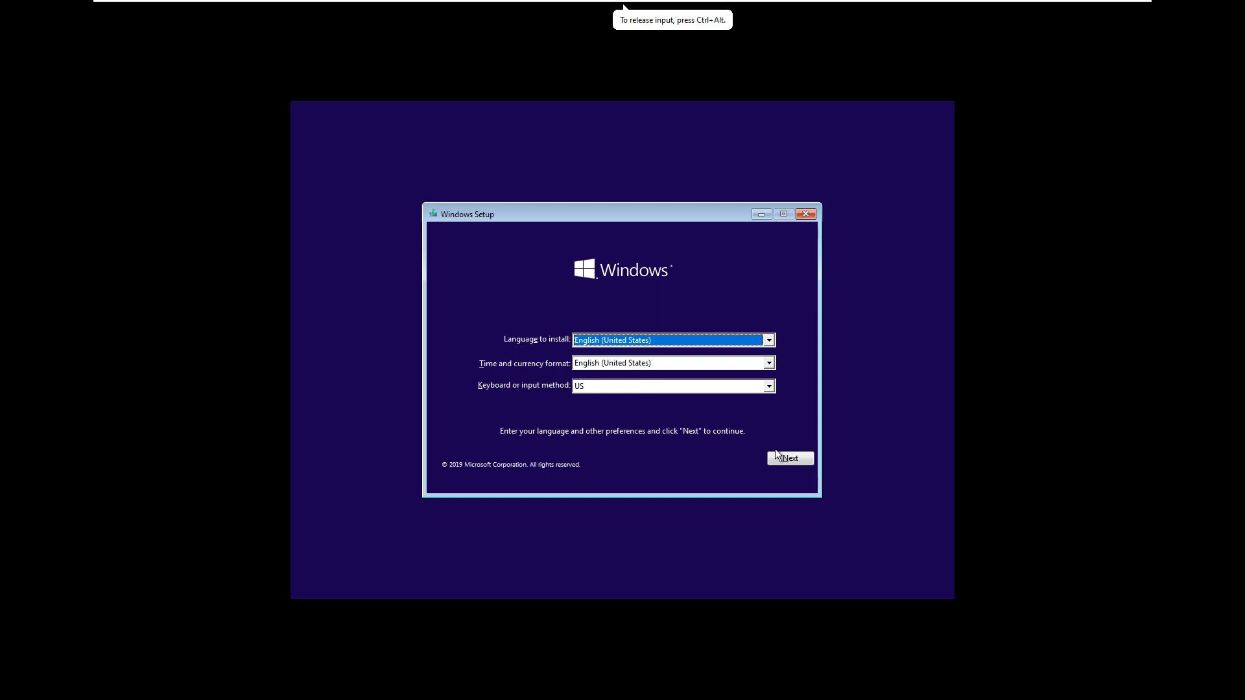
# - Keep default language settings, skip the product key, and choose Windows 10 Pro
pyautogui.click(789, 458)
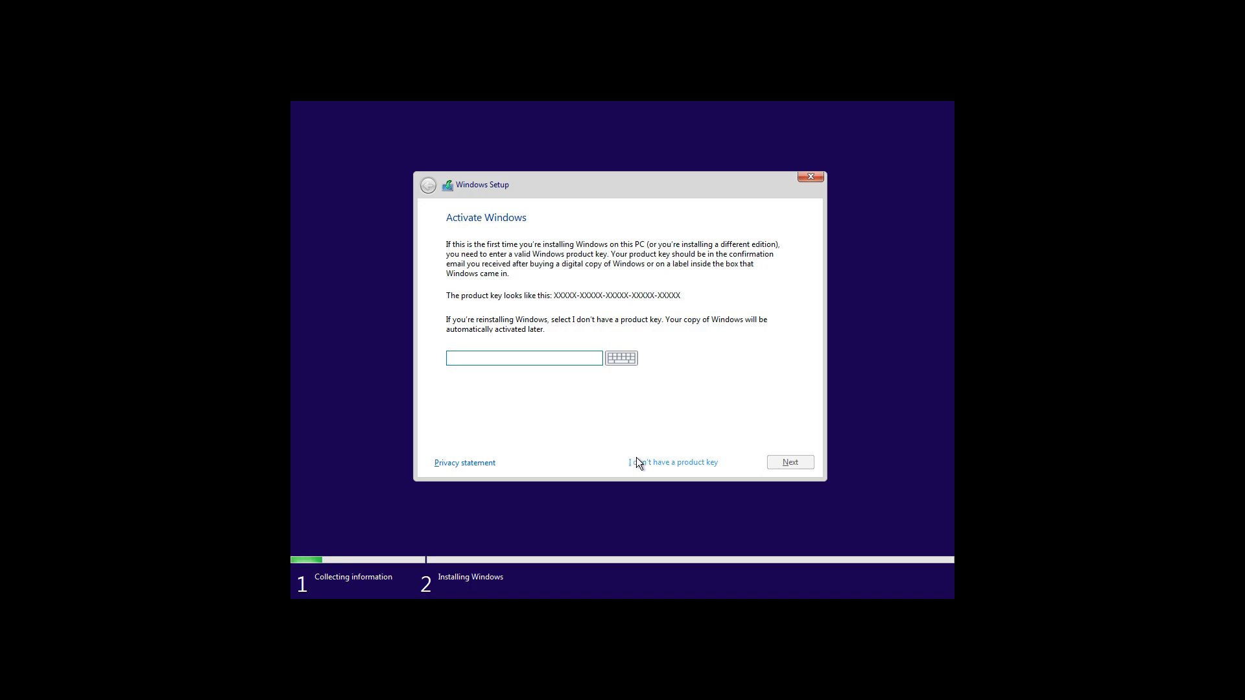
pyautogui.click(672, 462)
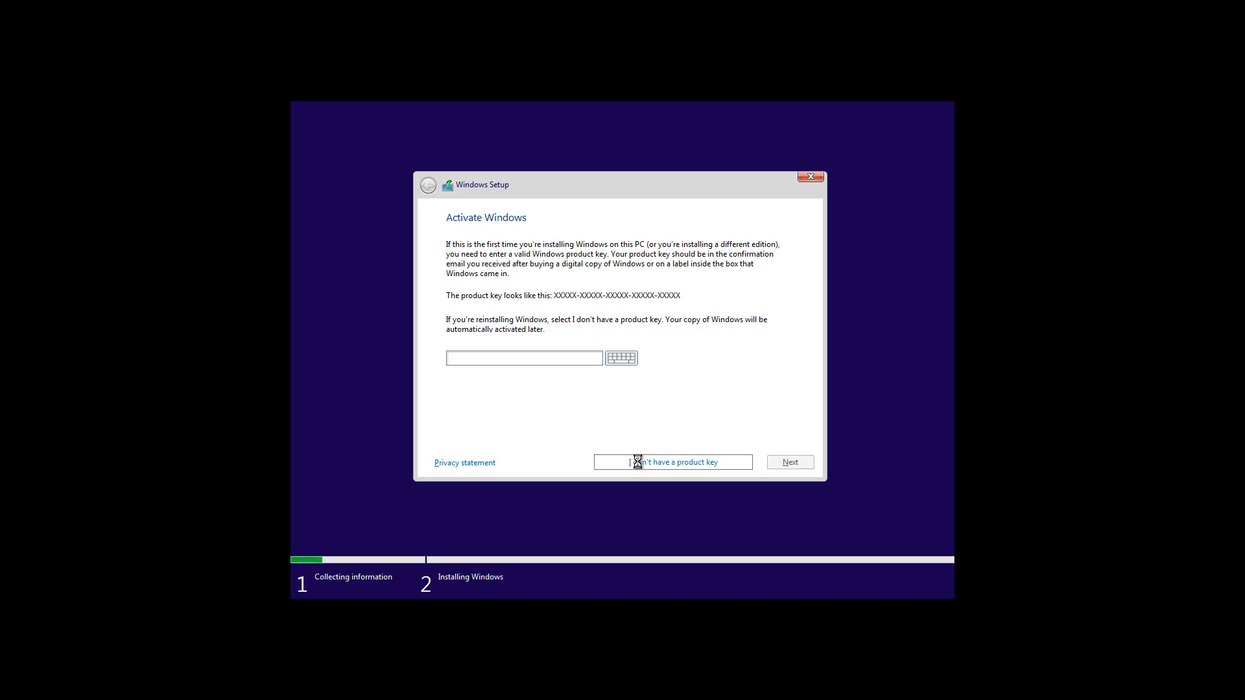
pyautogui.click(672, 463)
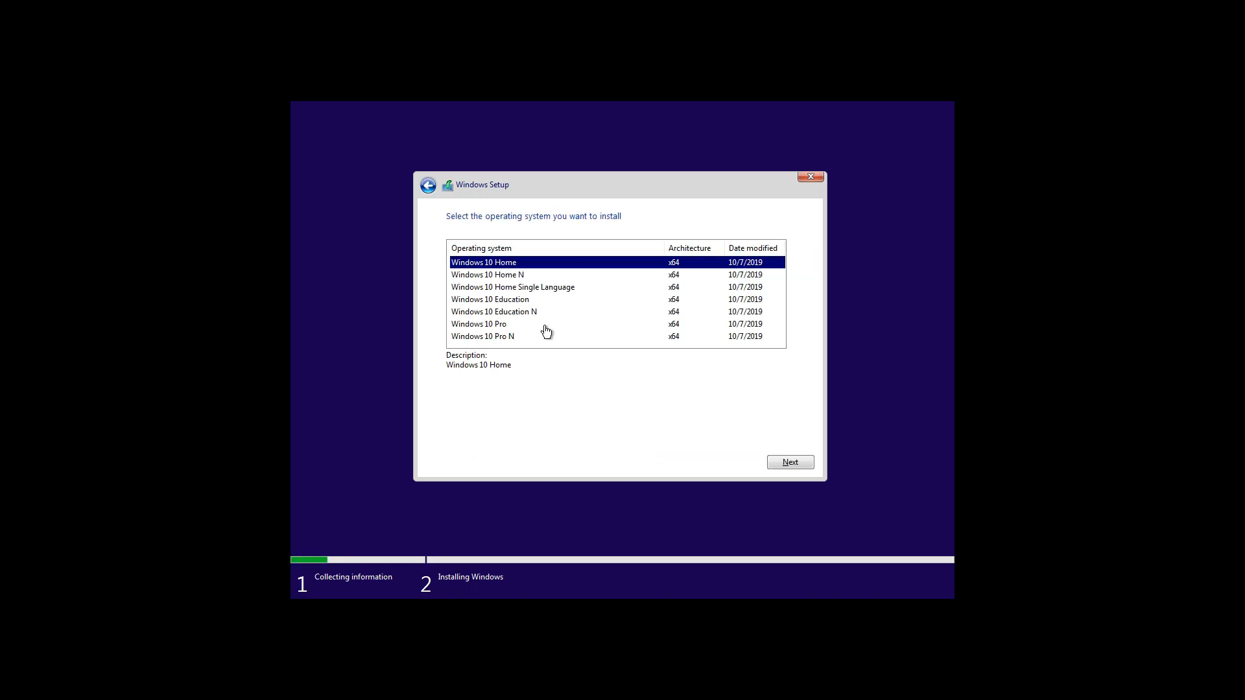
pyautogui.click(479, 325)
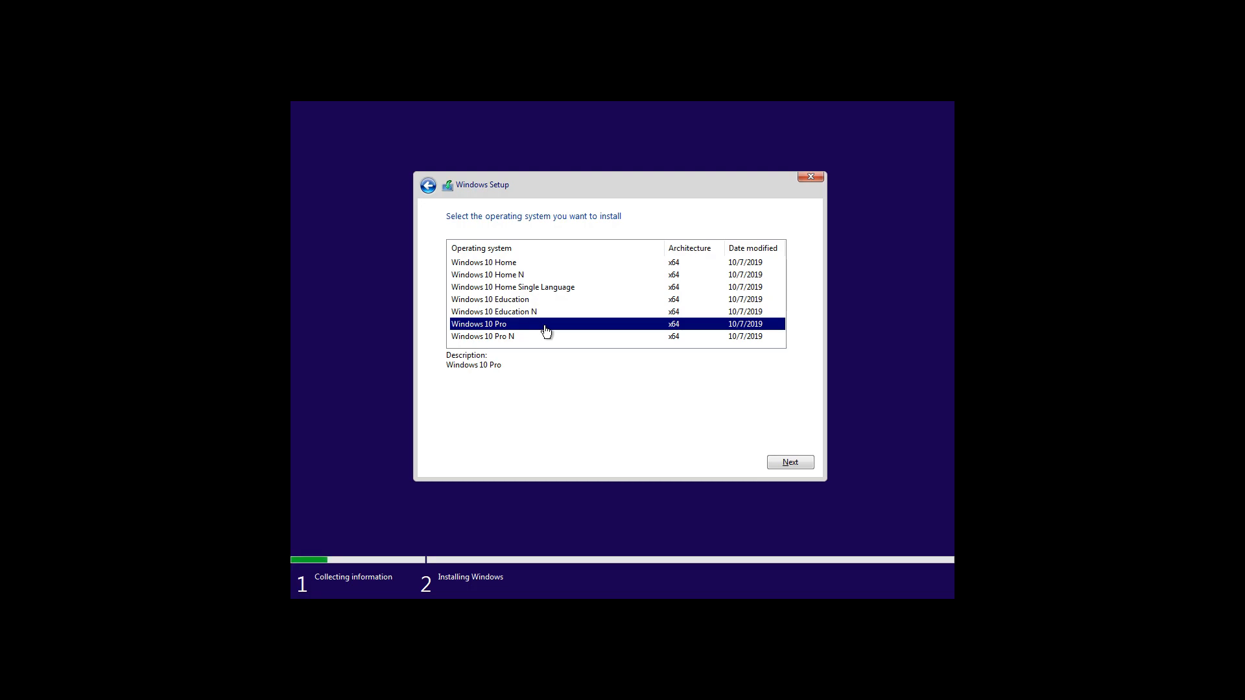
pyautogui.click(789, 463)
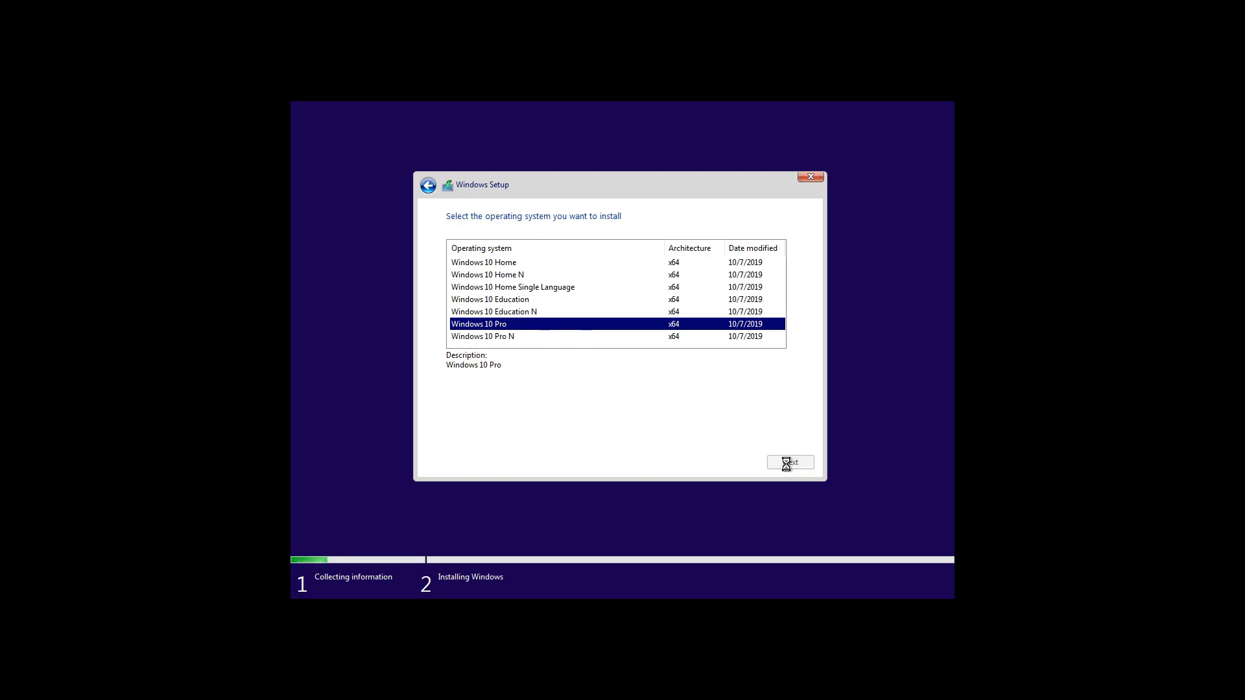
pyautogui.click(790, 463)
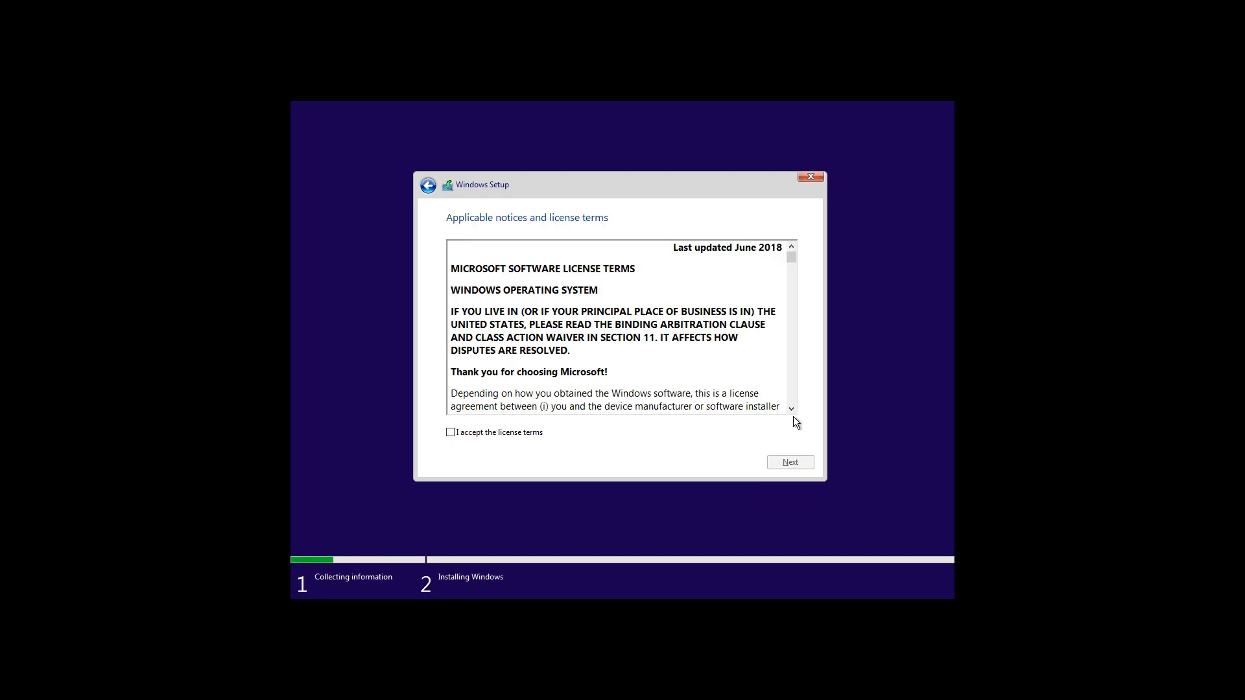
# - Accept the license and custom-install onto Drive 0's 250 GB unallocated space
pyautogui.click(450, 432)
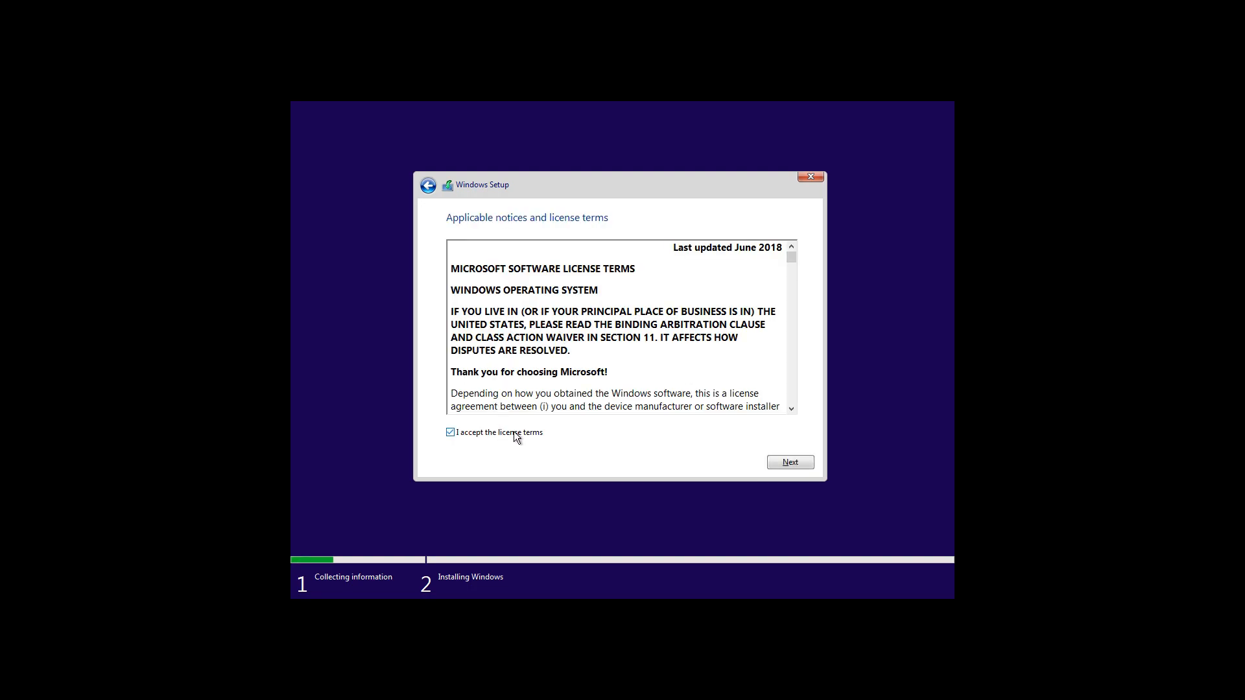
pyautogui.click(788, 463)
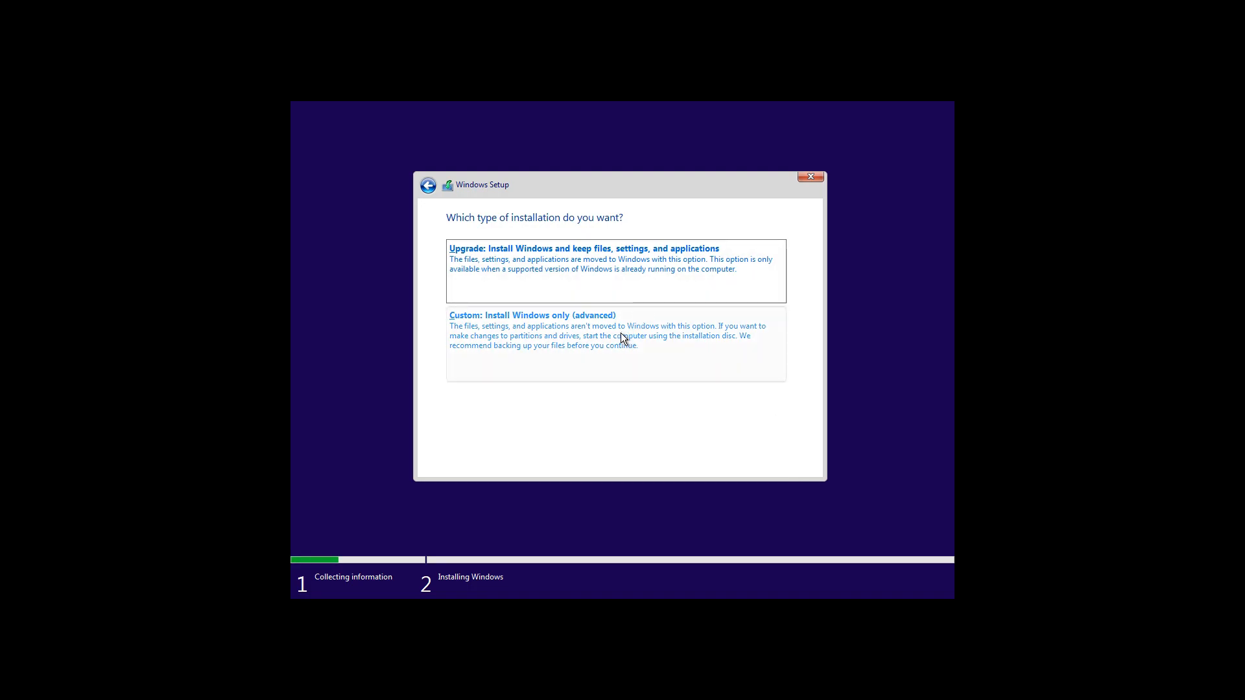
pyautogui.click(532, 316)
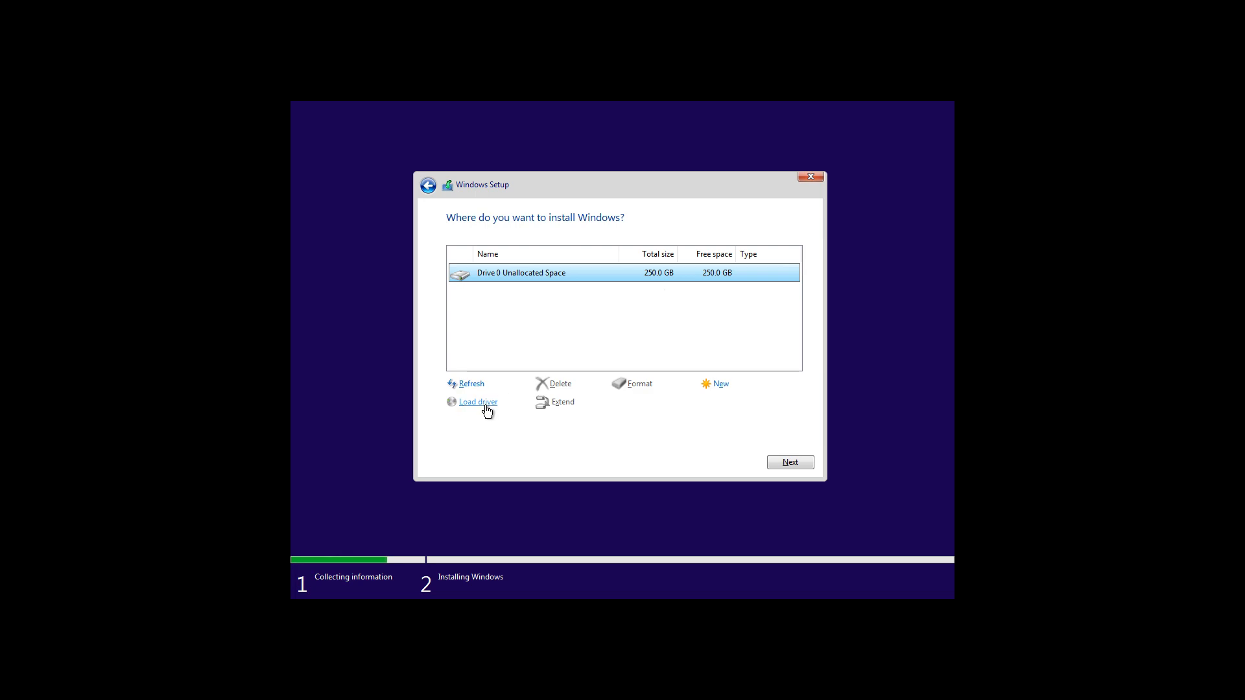
pyautogui.moveTo(729, 449)
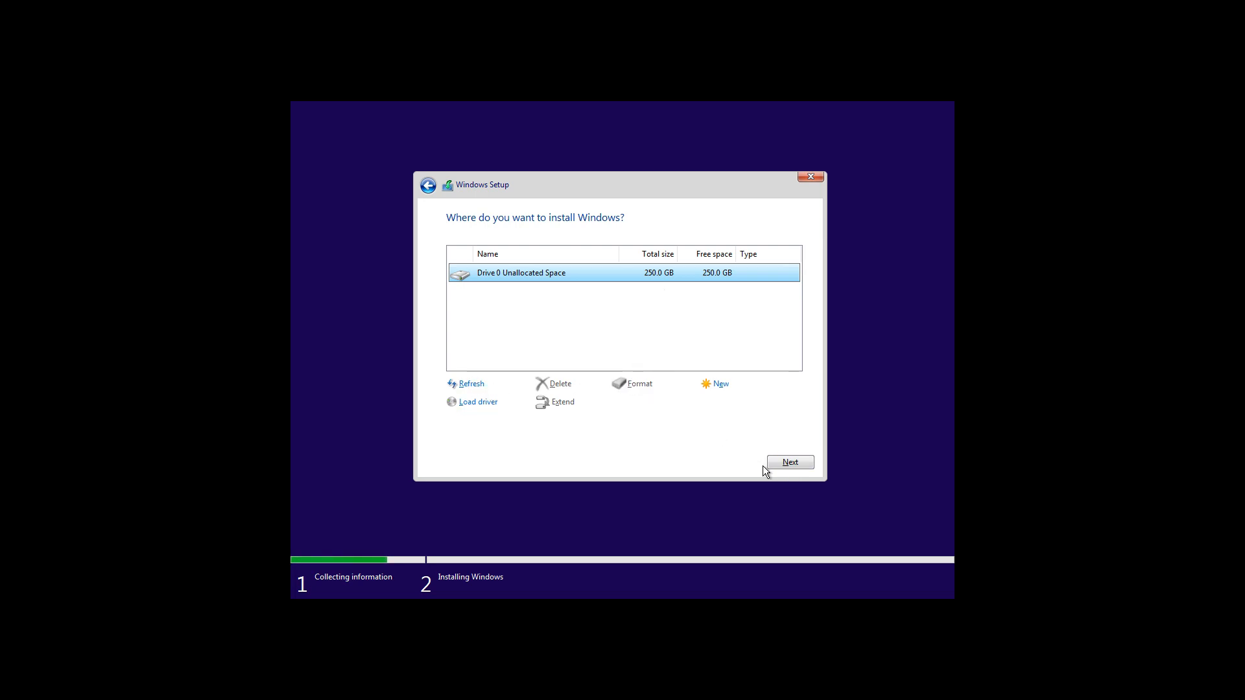
pyautogui.click(789, 462)
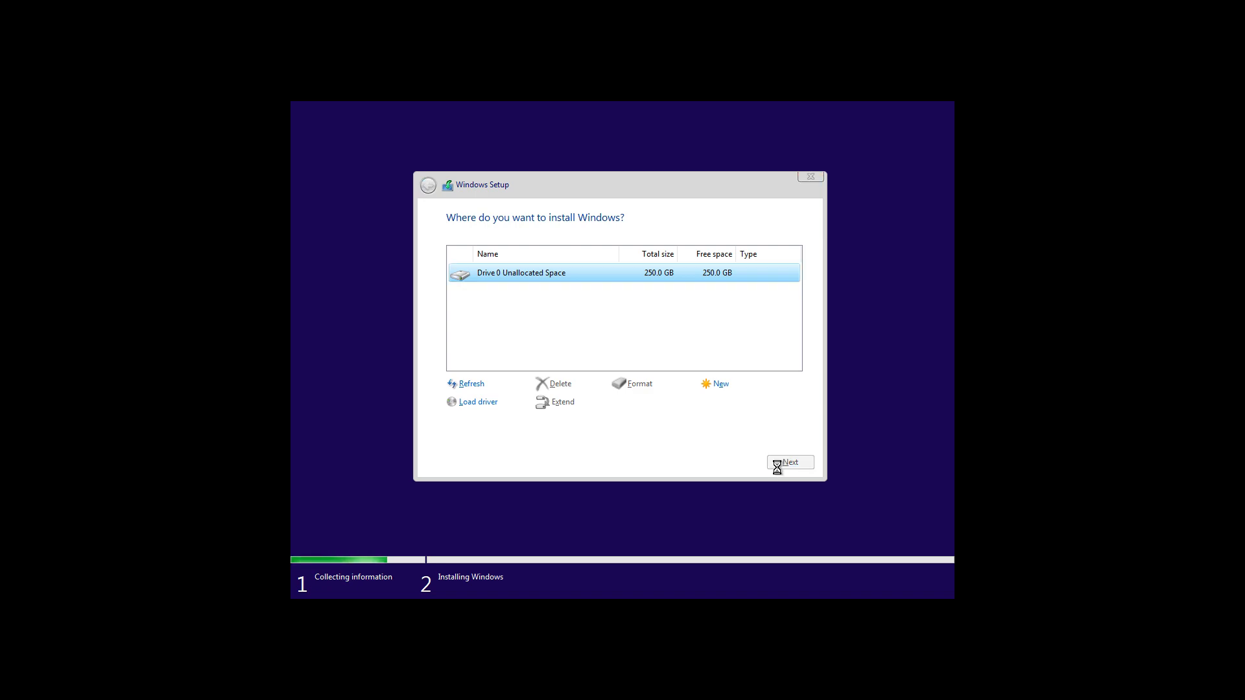
# - Let Windows finish installing and restart into the out-of-box region selection page
pyautogui.click(789, 463)
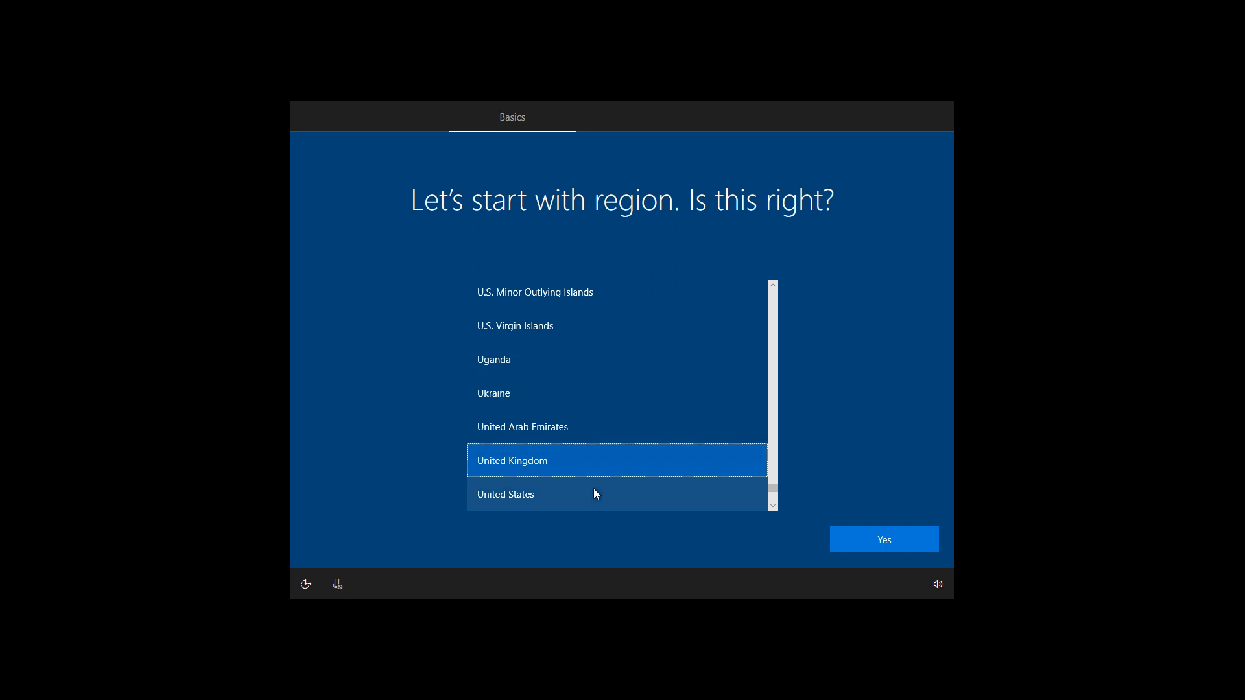
# - Confirm the region and US keyboard layout, choose personal use, and pick Offline account
pyautogui.click(883, 539)
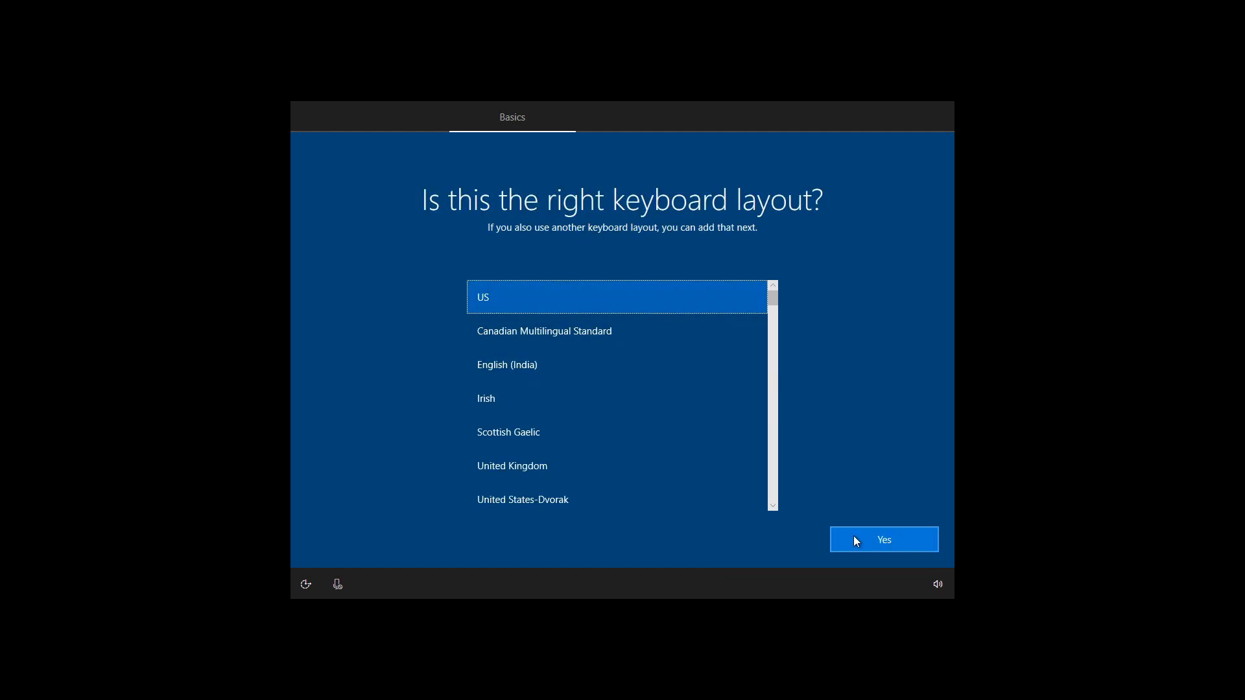
pyautogui.click(882, 541)
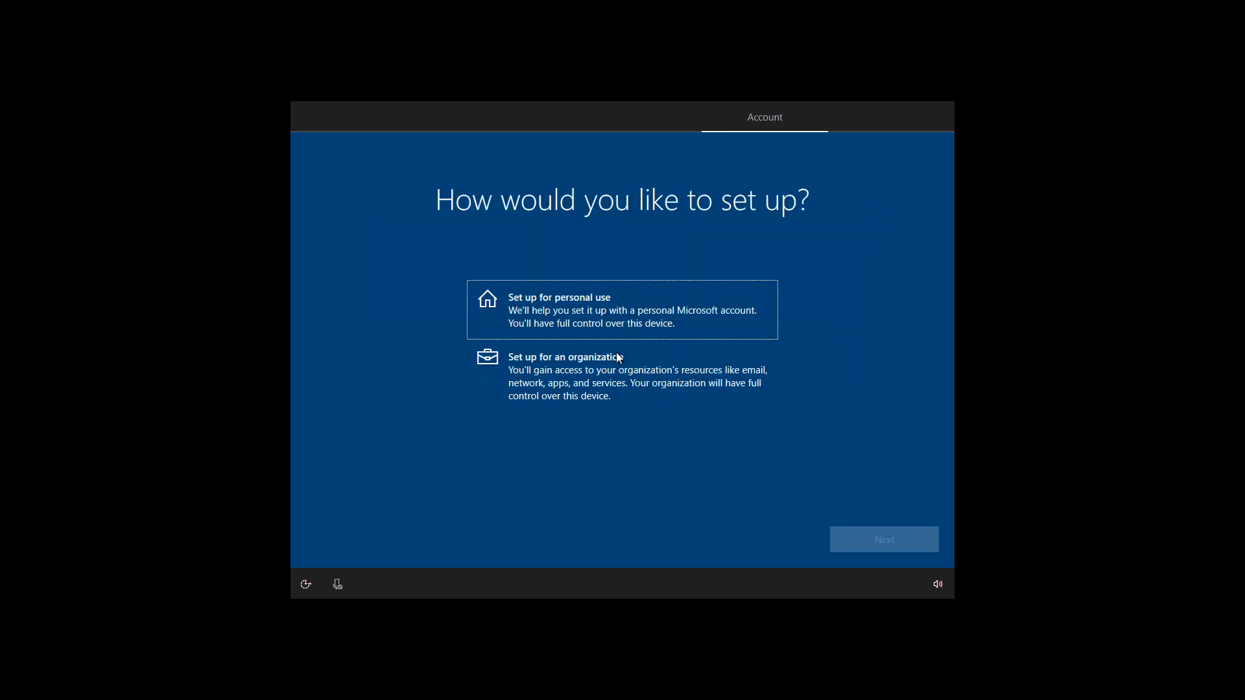
pyautogui.click(622, 310)
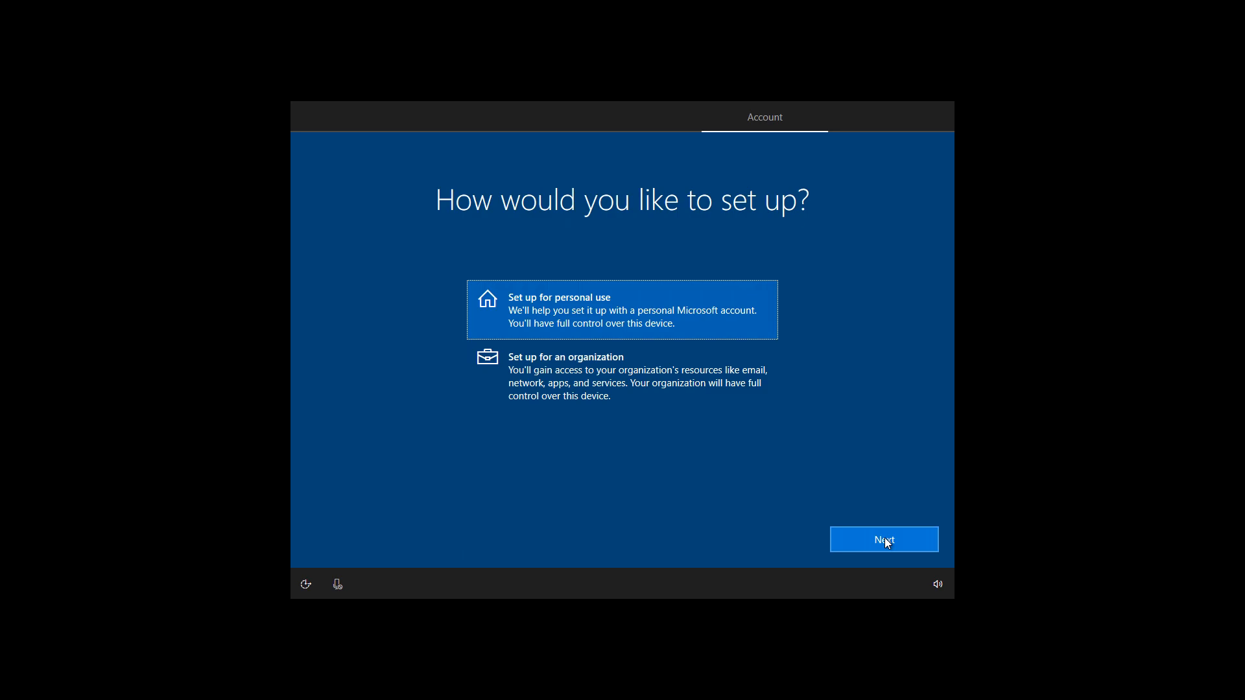
pyautogui.click(884, 539)
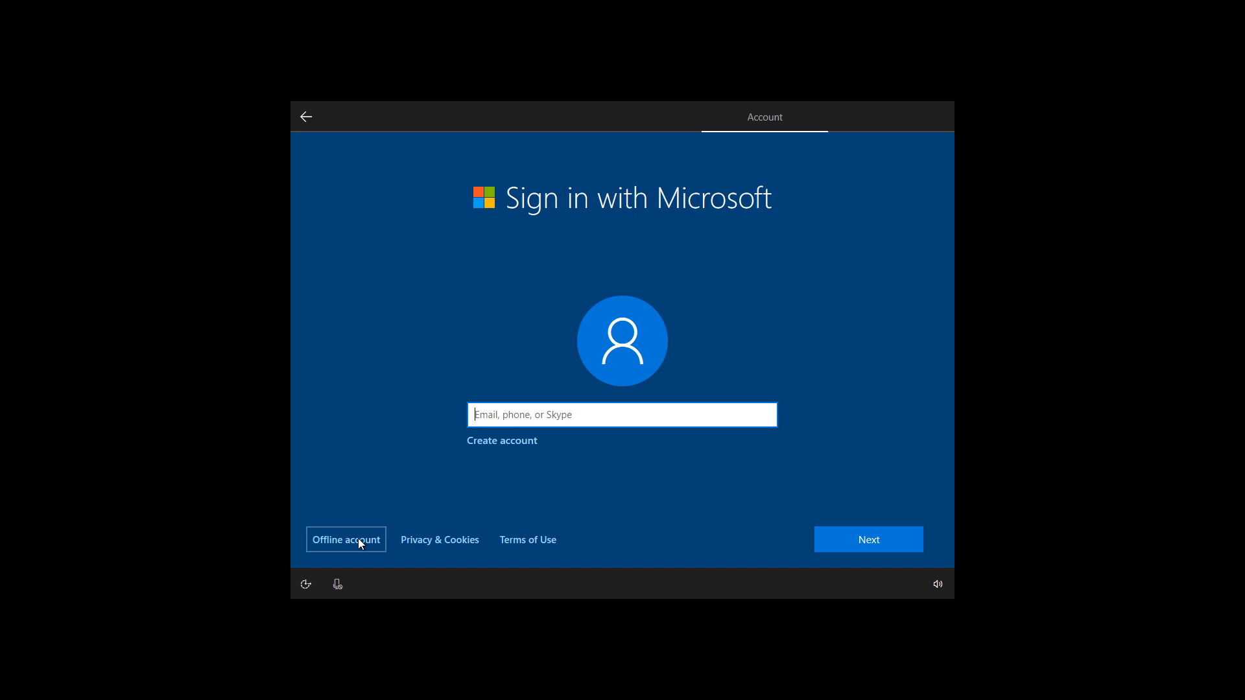
pyautogui.click(345, 539)
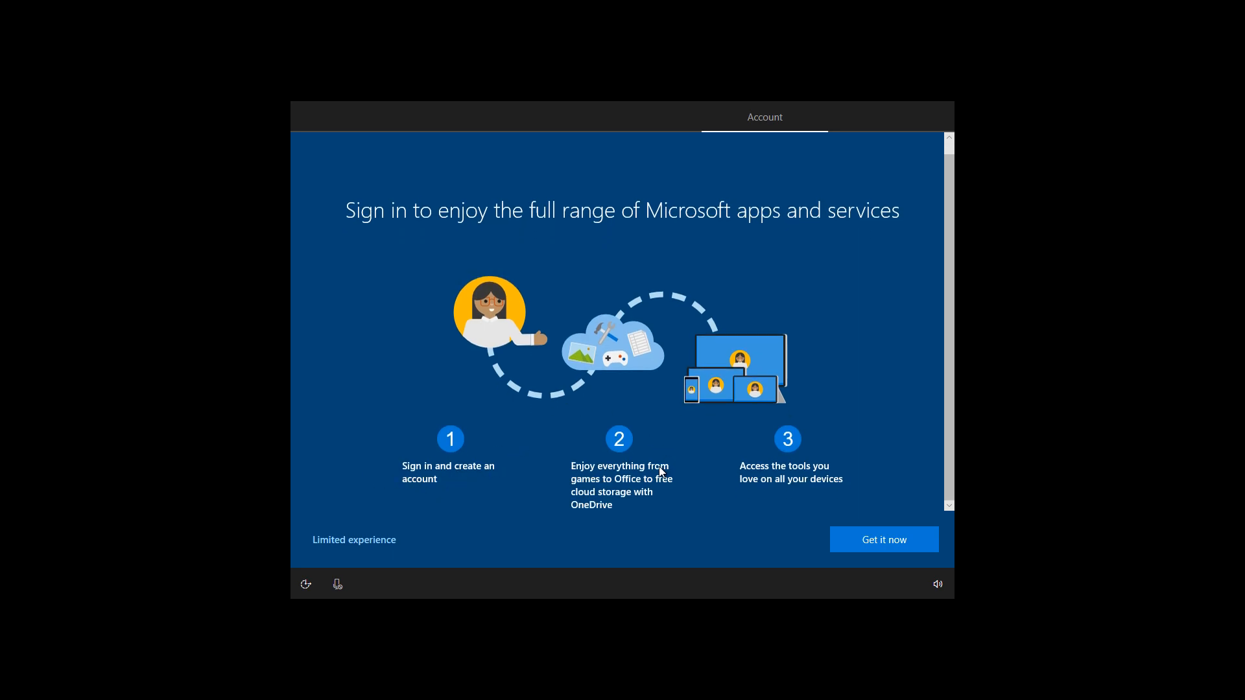
# - Create local user 'rexay' with no password and decline activity history sharing
pyautogui.click(353, 540)
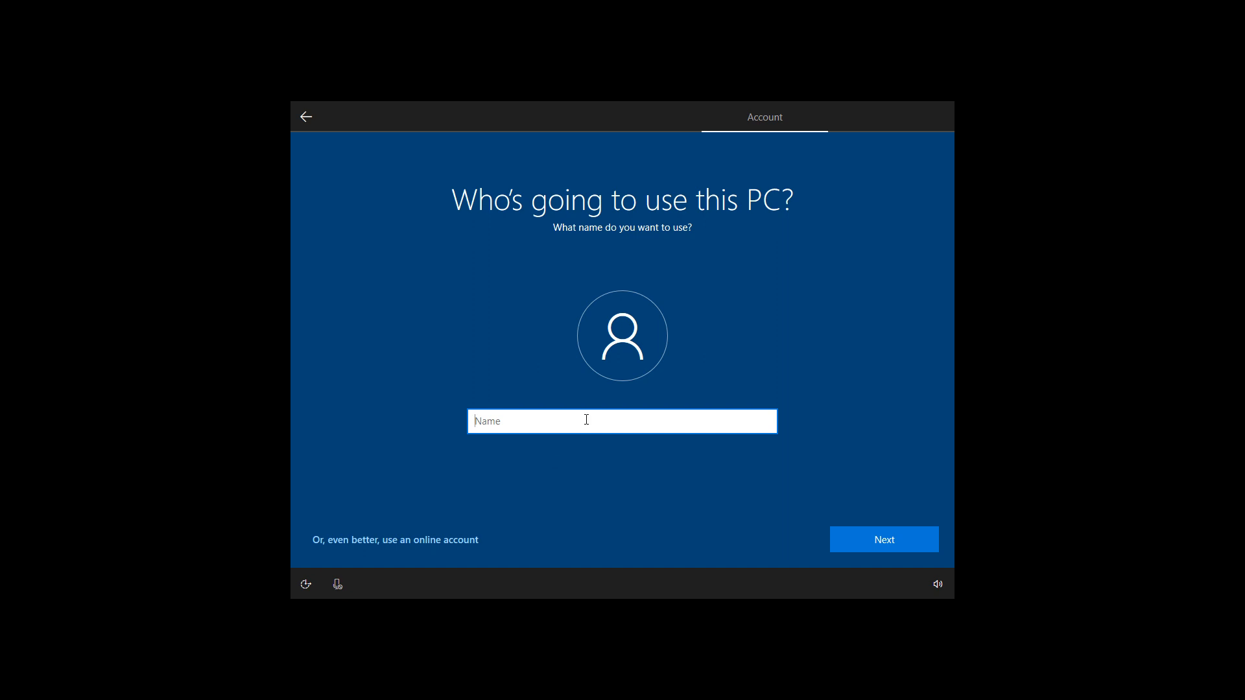
pyautogui.write('rexay')
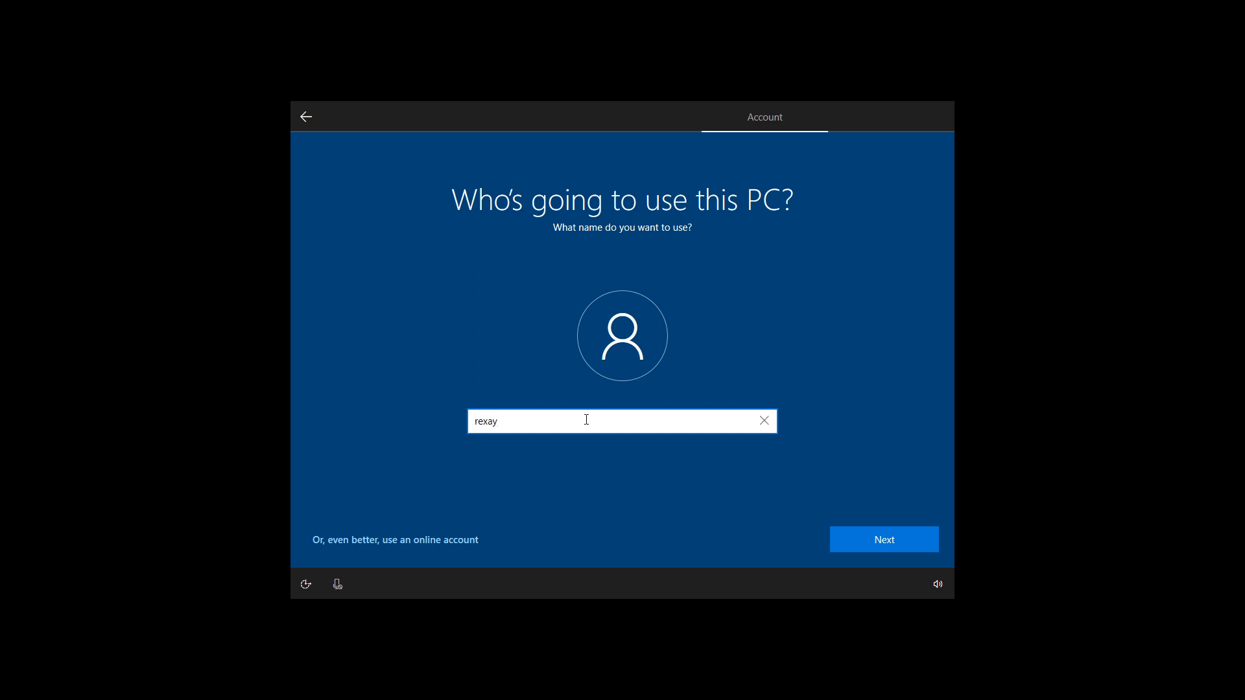
pyautogui.click(883, 539)
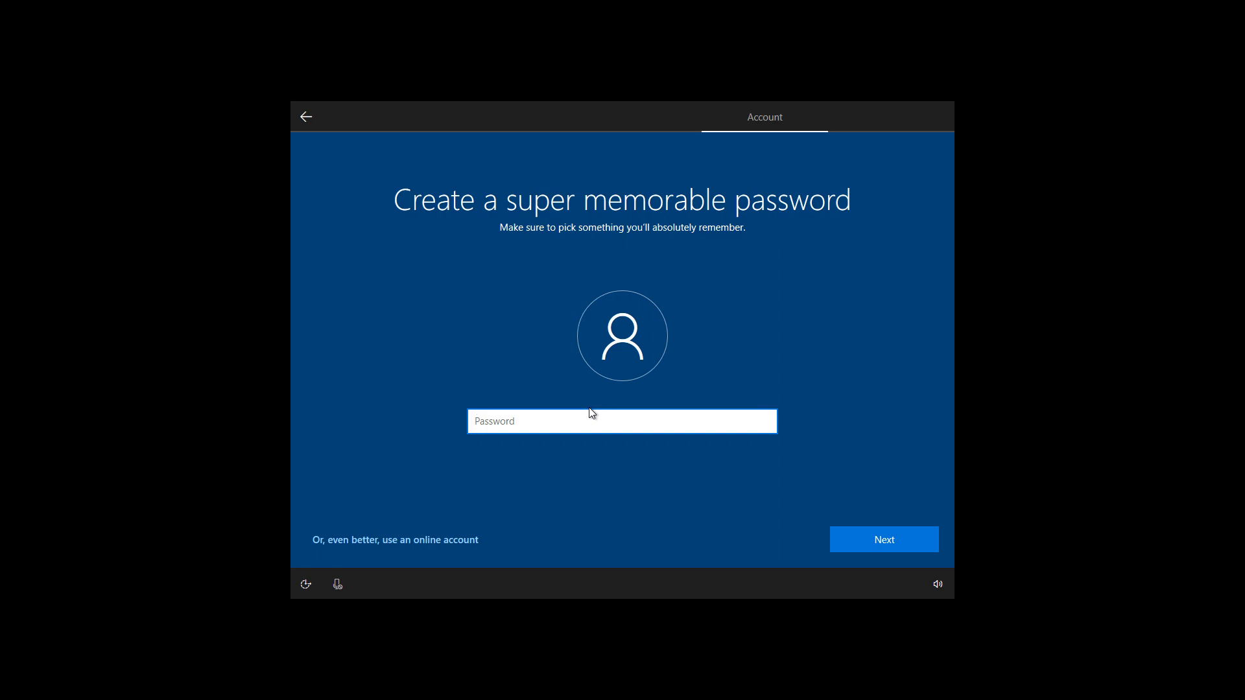
pyautogui.click(884, 539)
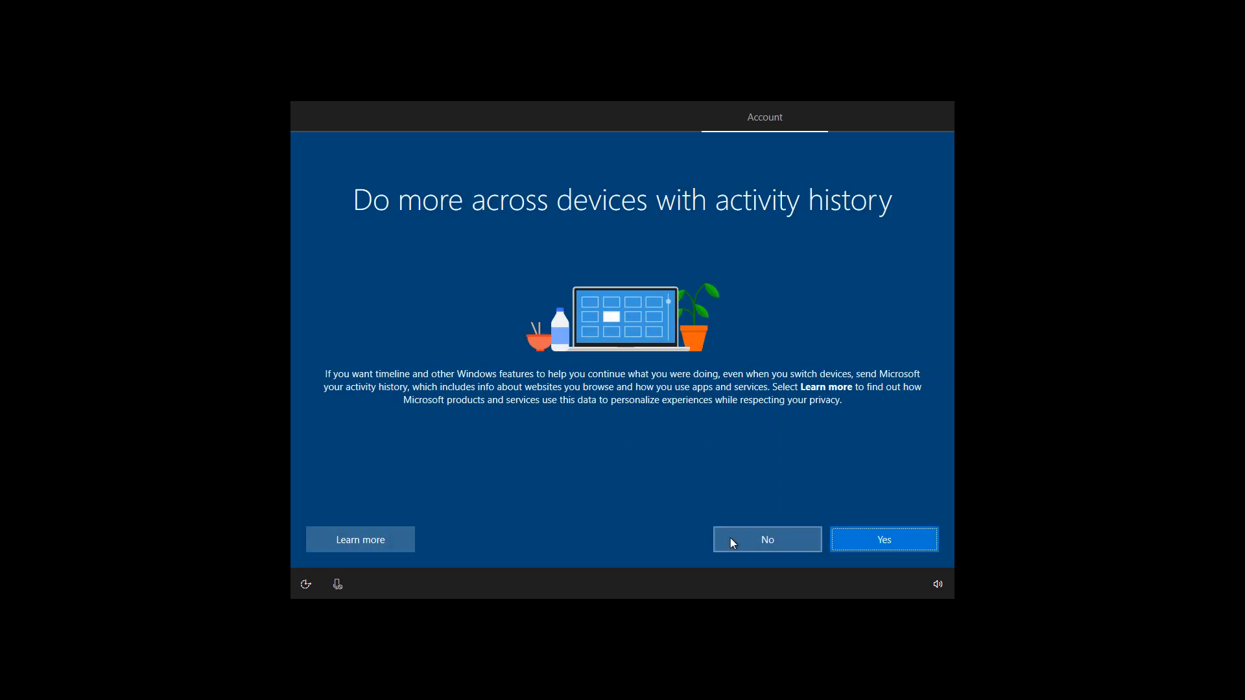
pyautogui.click(765, 539)
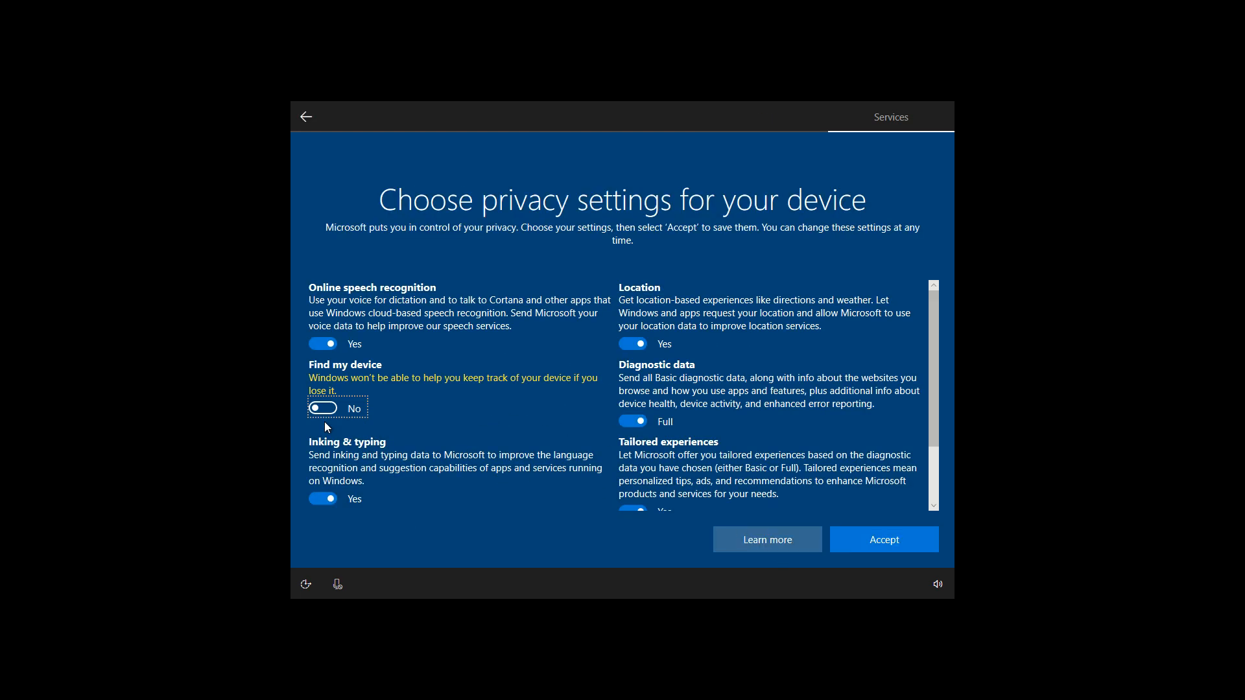
# - Review the privacy toggles, turn Tailored experiences back on, and accept to finish setup
pyautogui.scroll(-3)
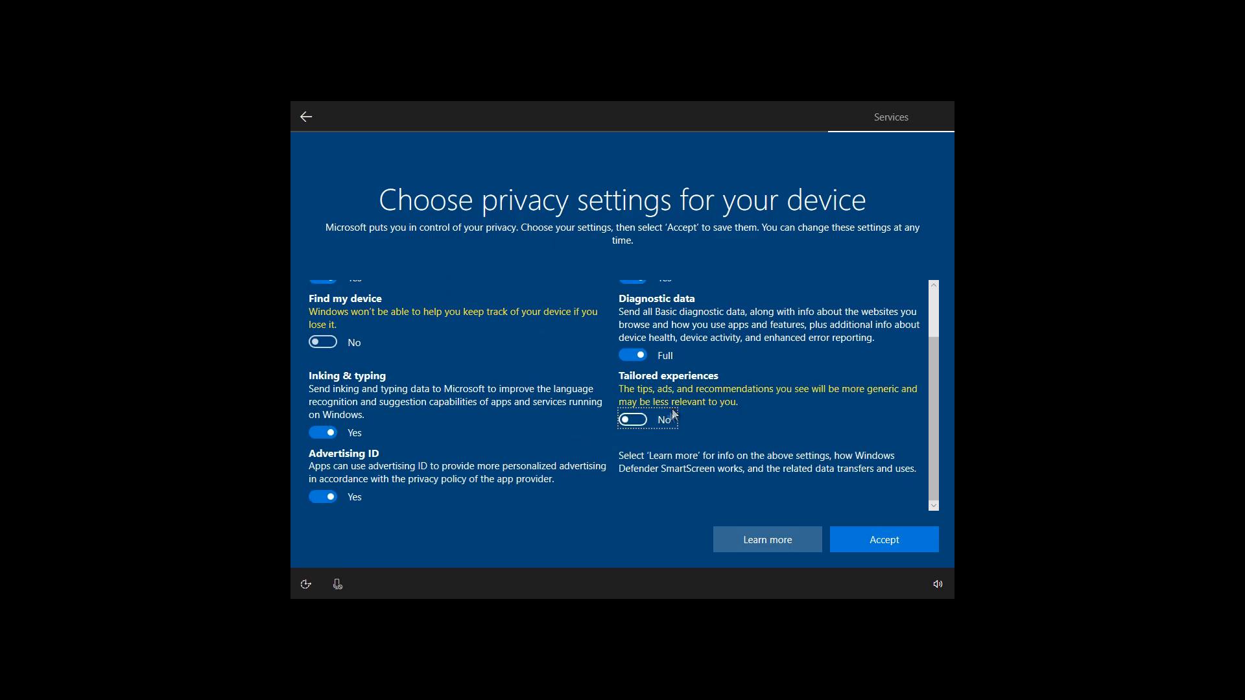
pyautogui.click(633, 420)
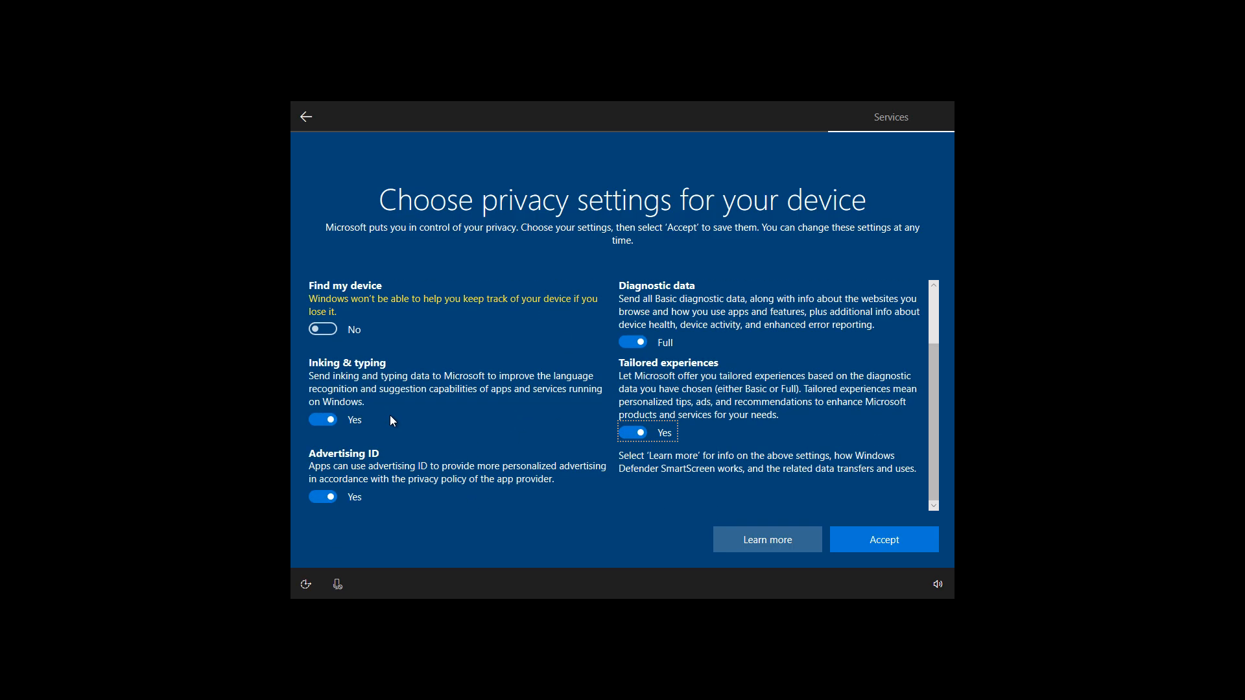
pyautogui.moveTo(707, 460)
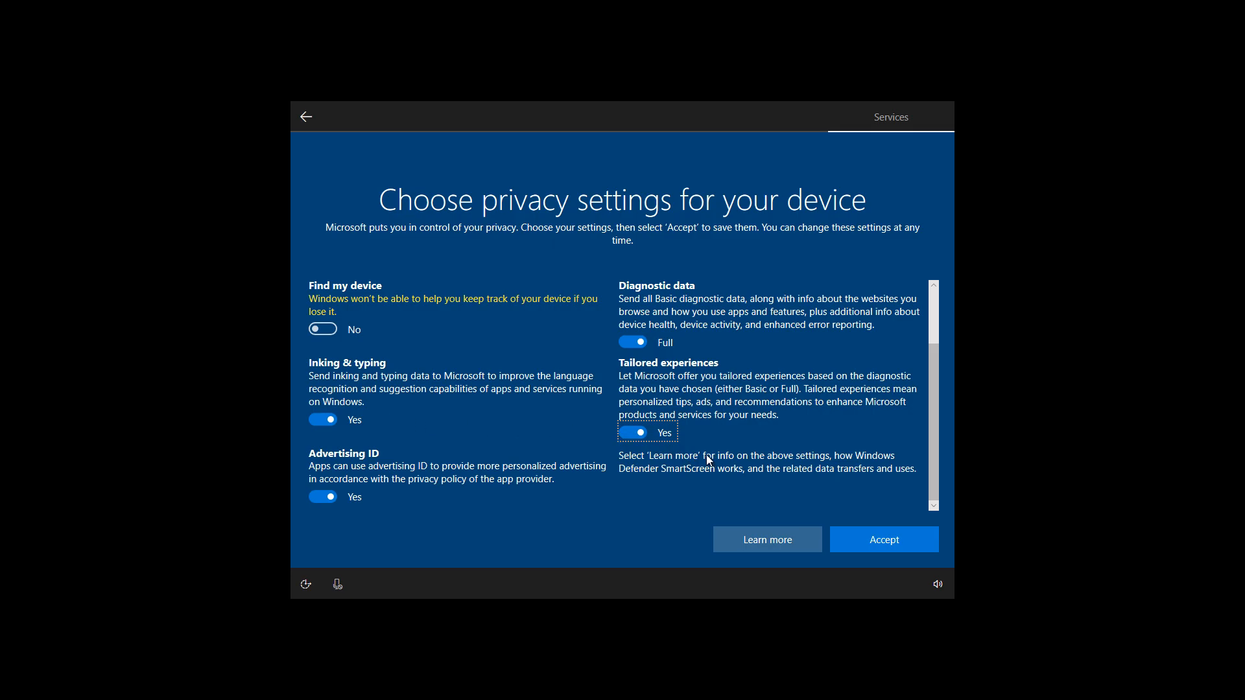
pyautogui.click(884, 539)
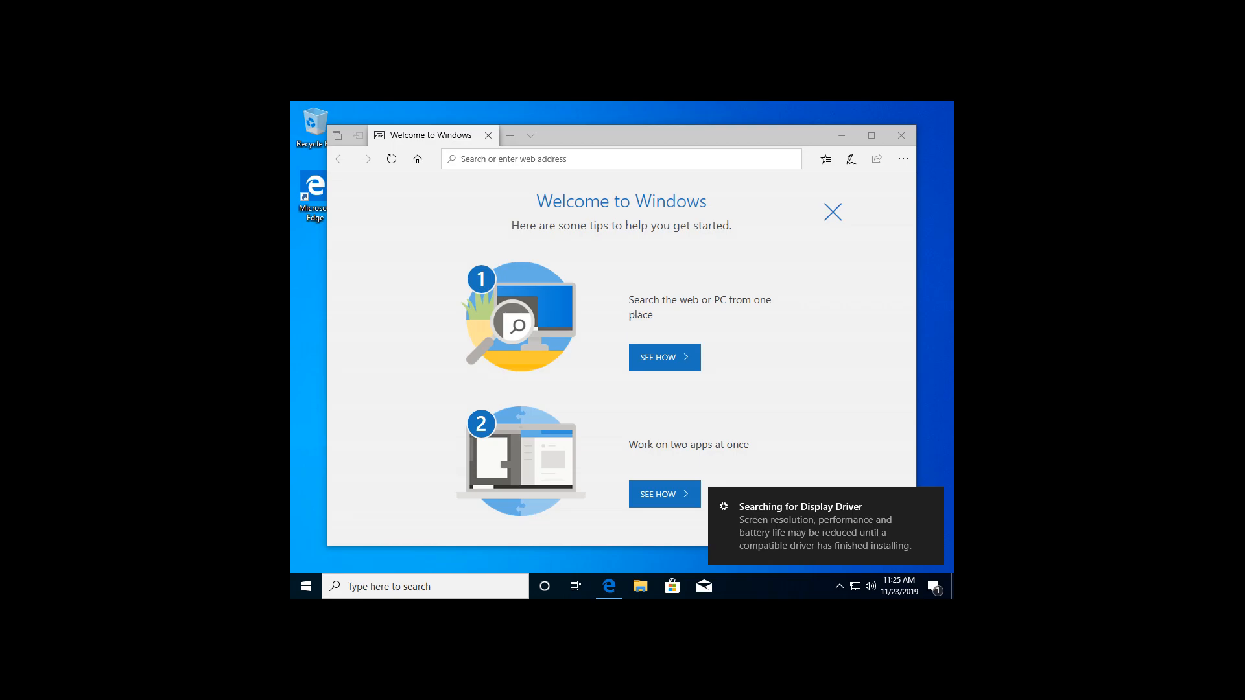
# - Close the Welcome page and choose Install VMware Tools from the VM menu, confirming Install
pyautogui.click(901, 135)
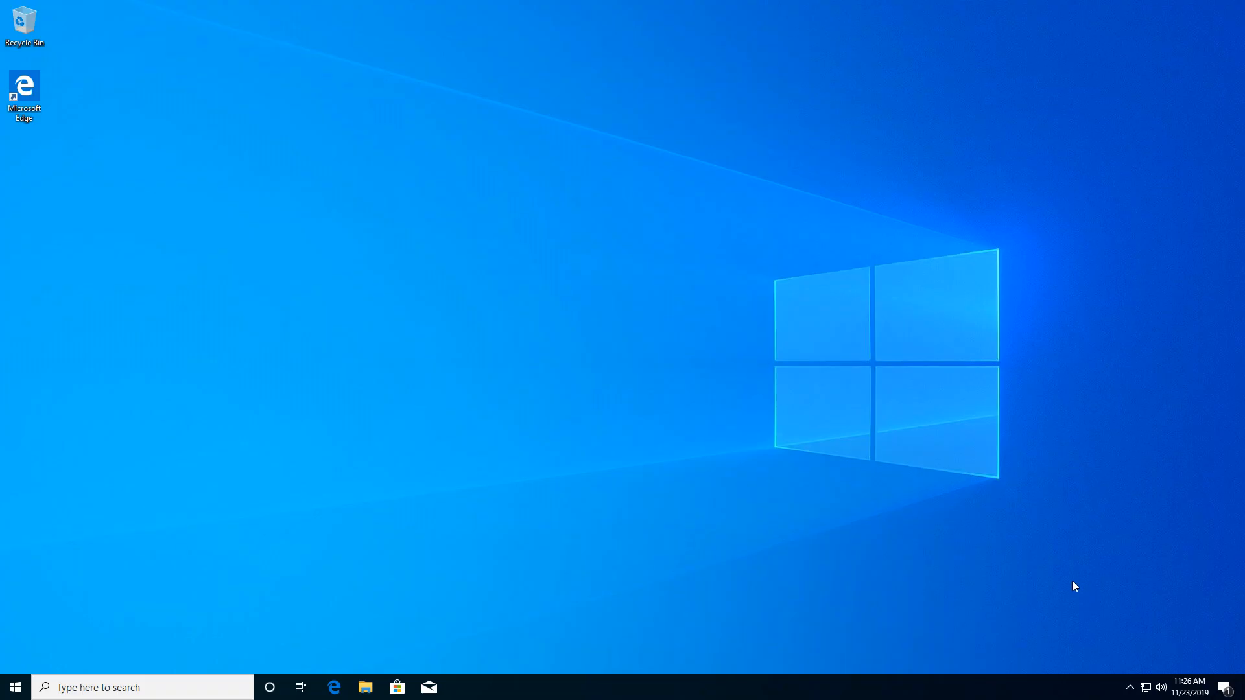
pyautogui.click(187, 8)
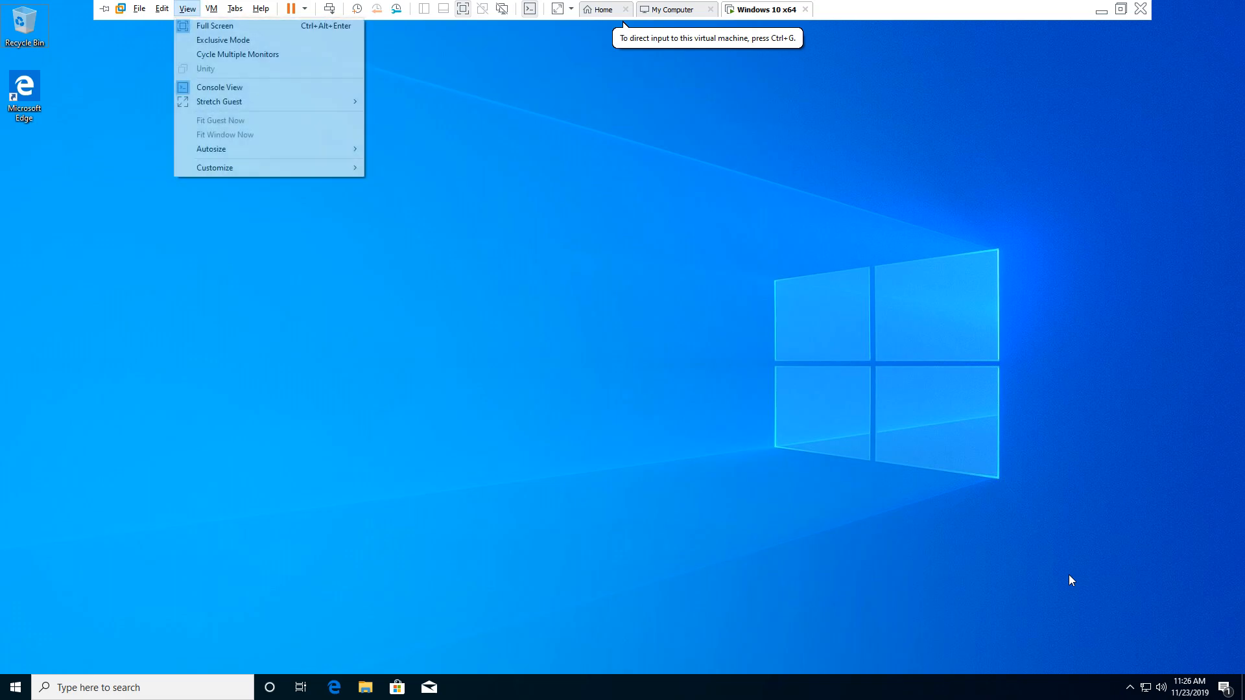
pyautogui.click(212, 8)
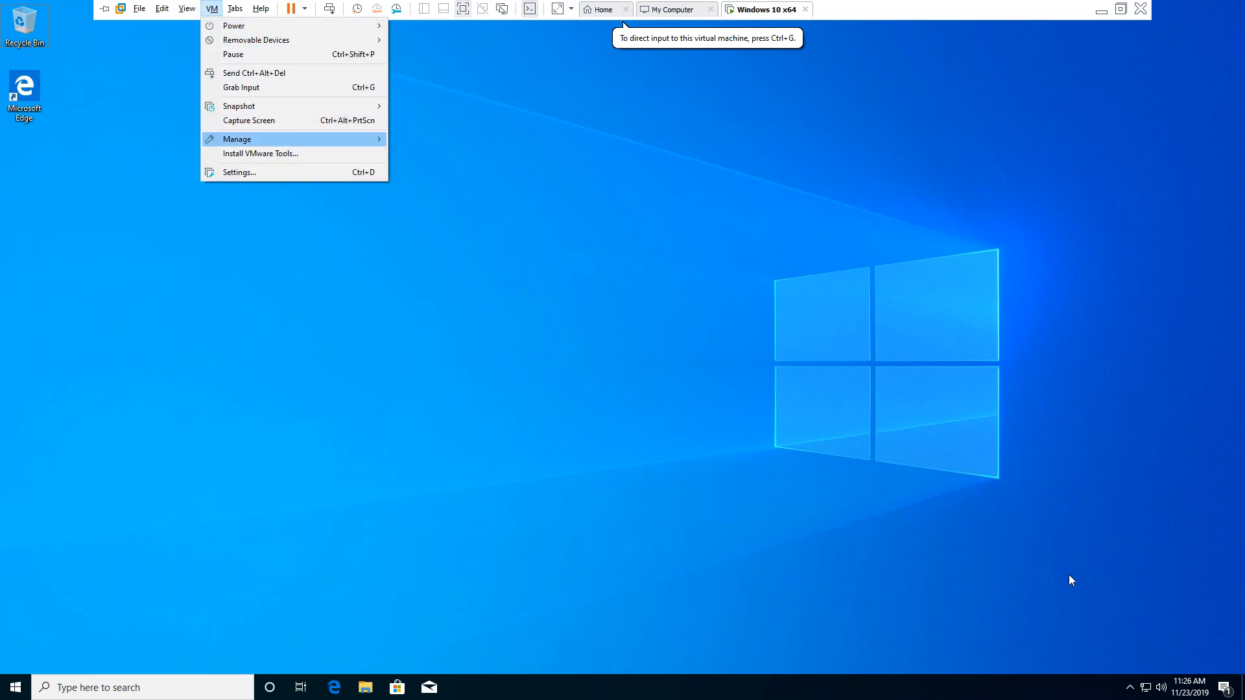
pyautogui.click(262, 153)
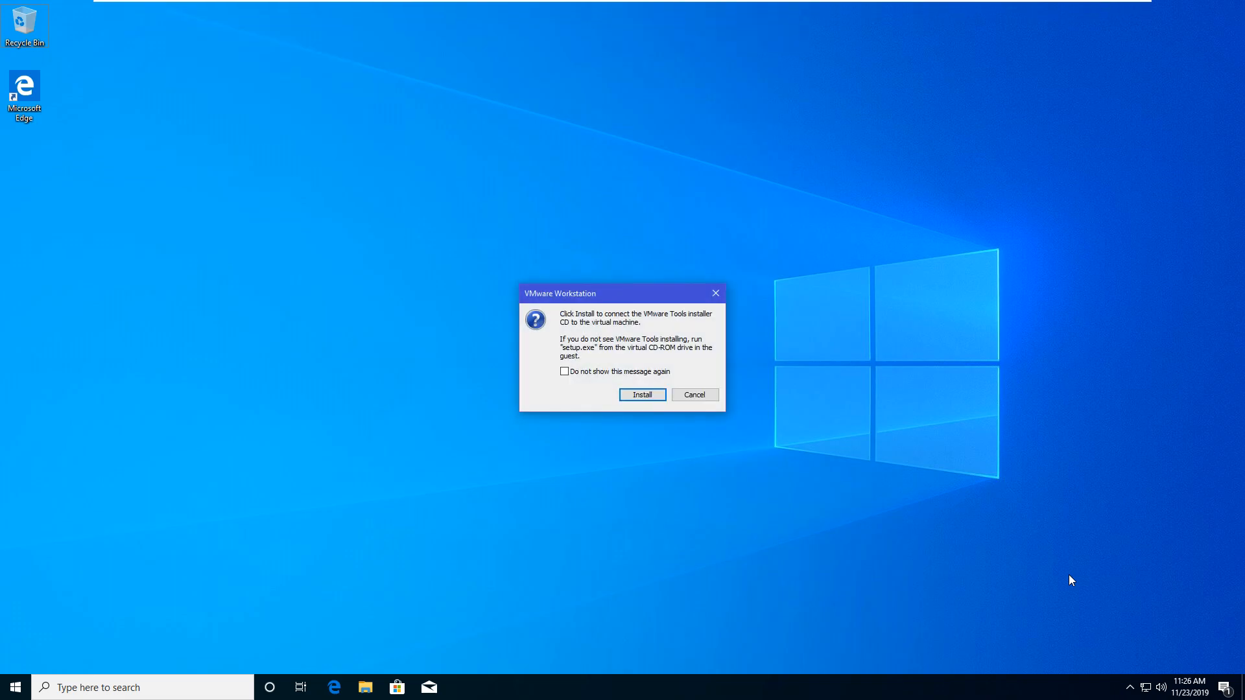
pyautogui.click(693, 395)
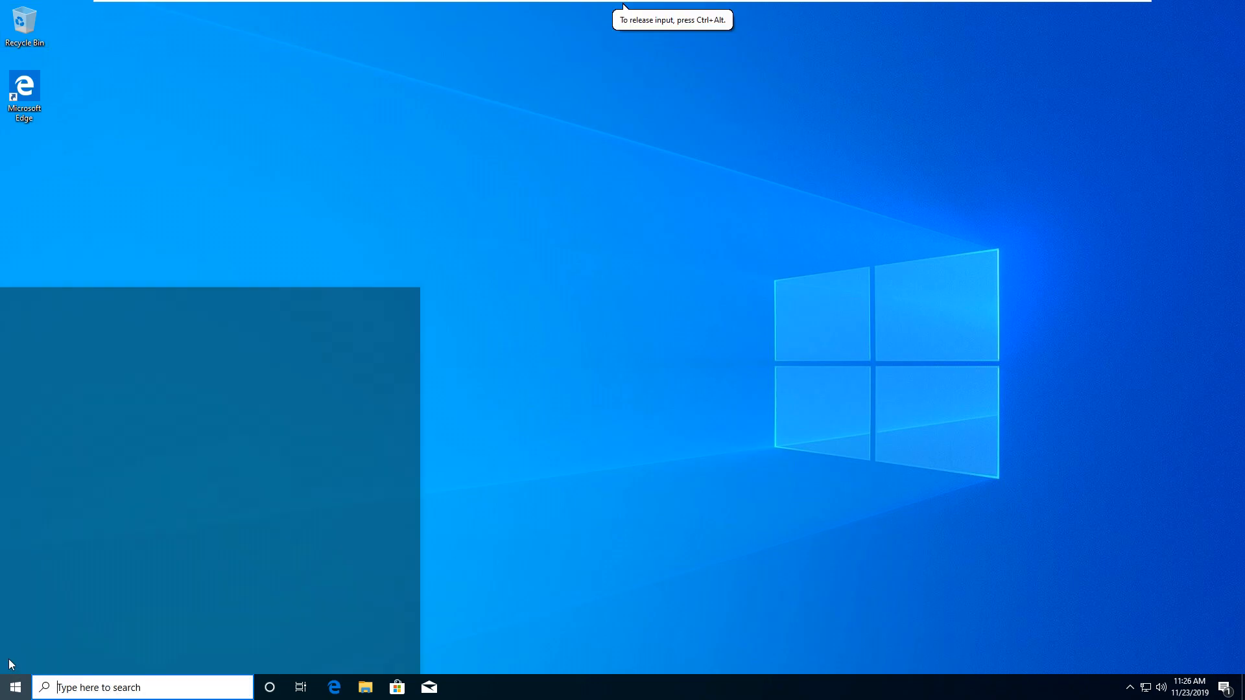
pyautogui.click(14, 687)
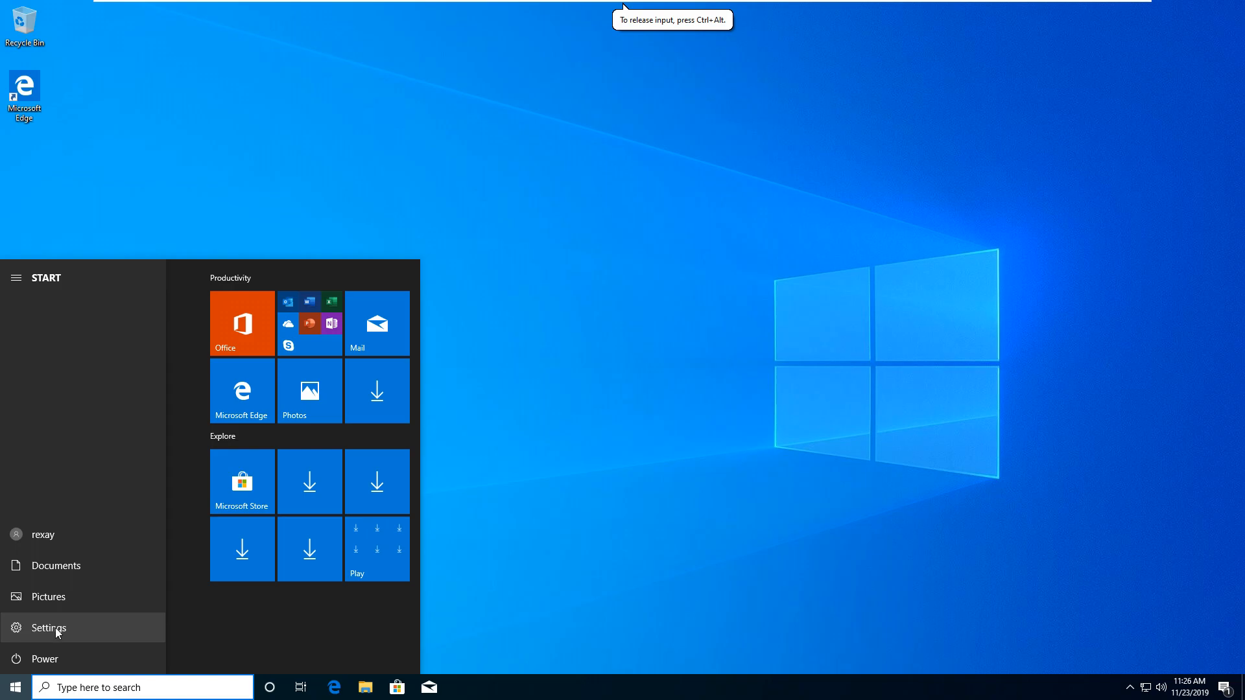
pyautogui.click(47, 629)
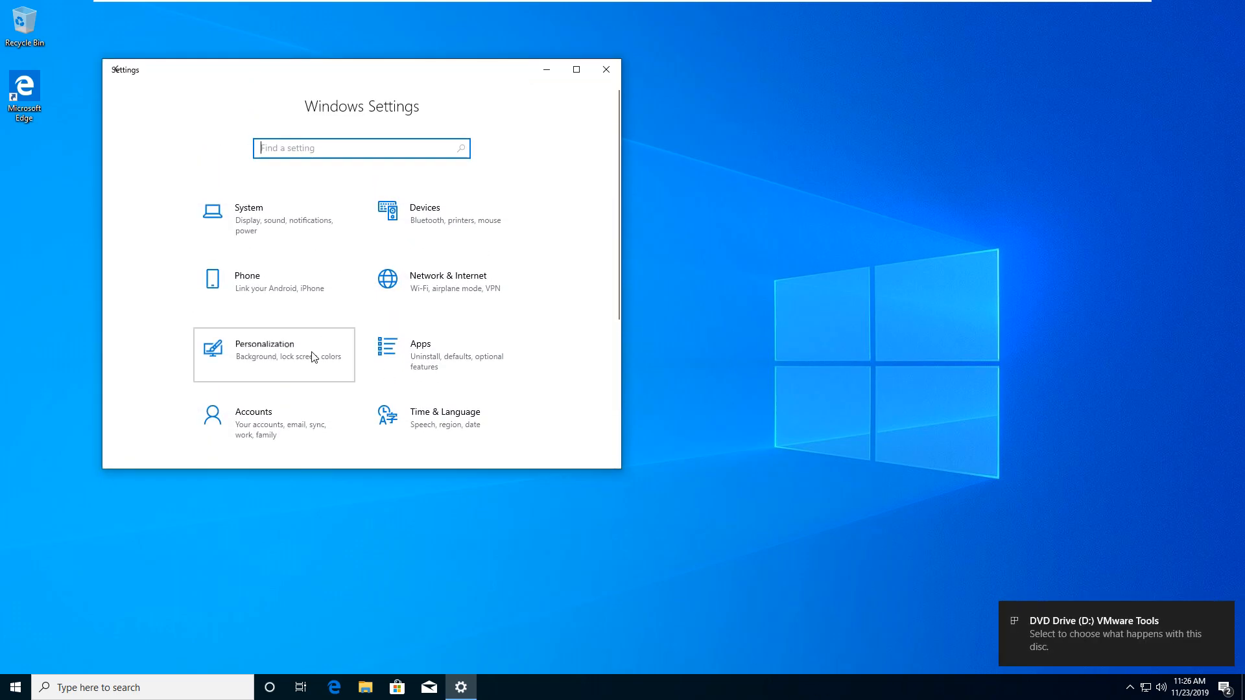
pyautogui.click(273, 355)
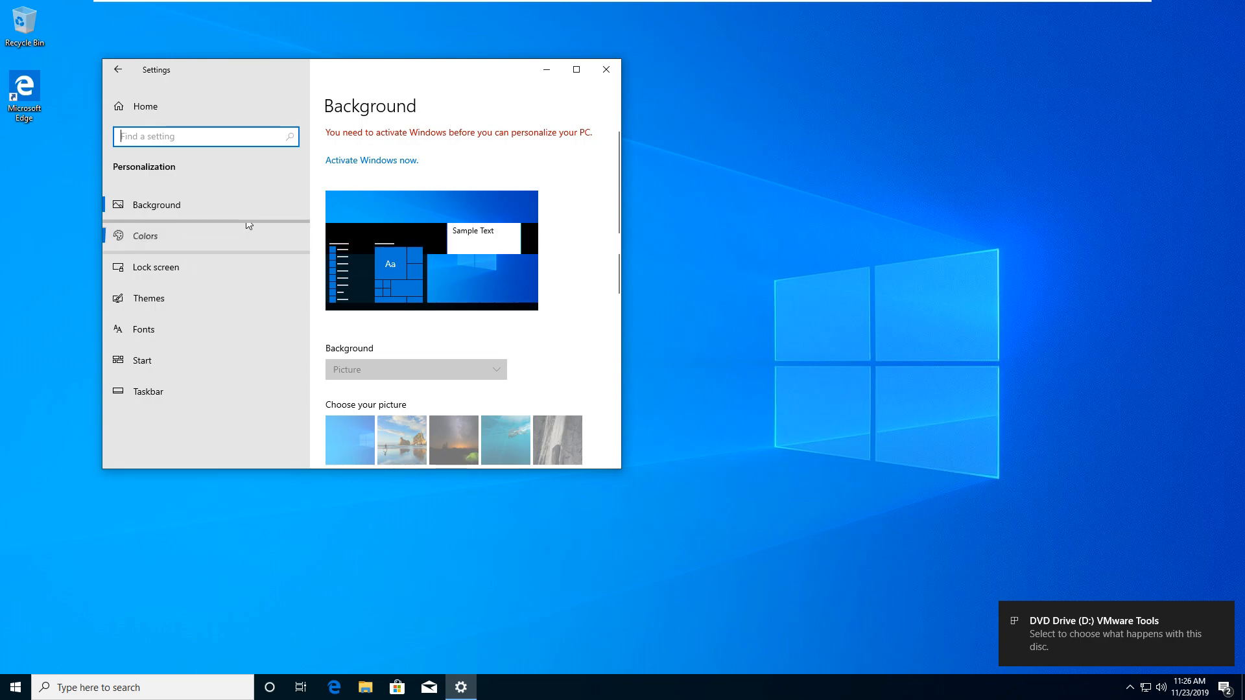
pyautogui.click(146, 235)
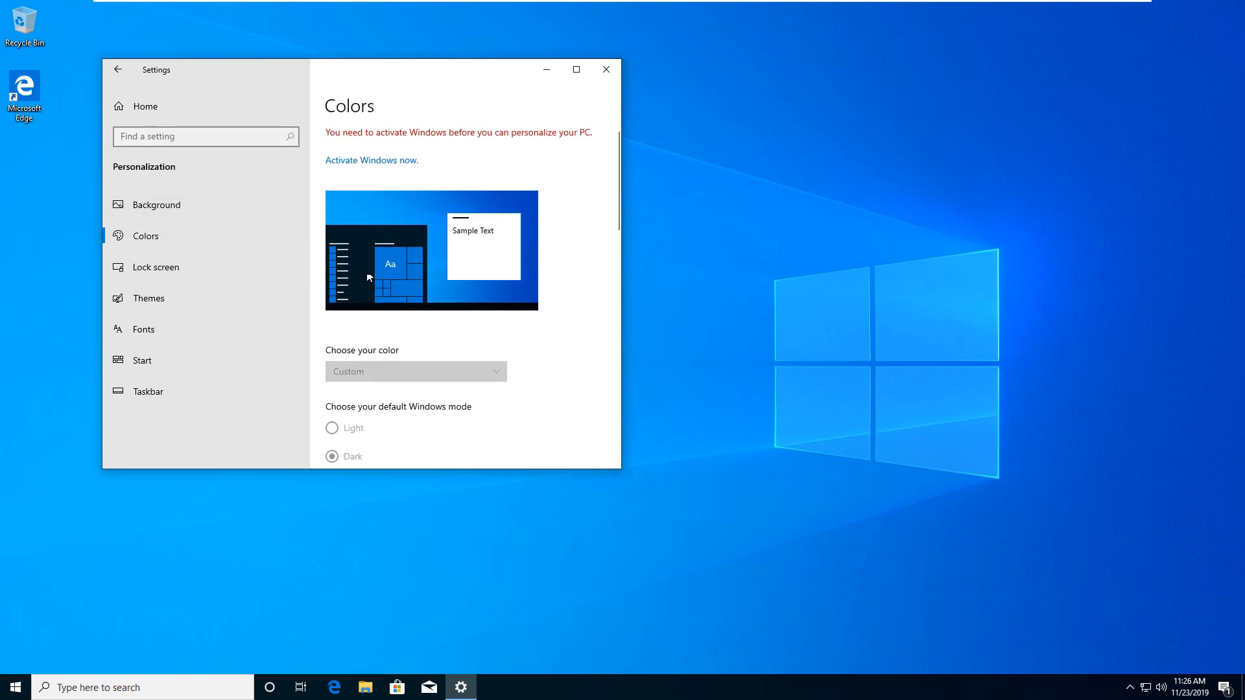
pyautogui.moveTo(364, 264)
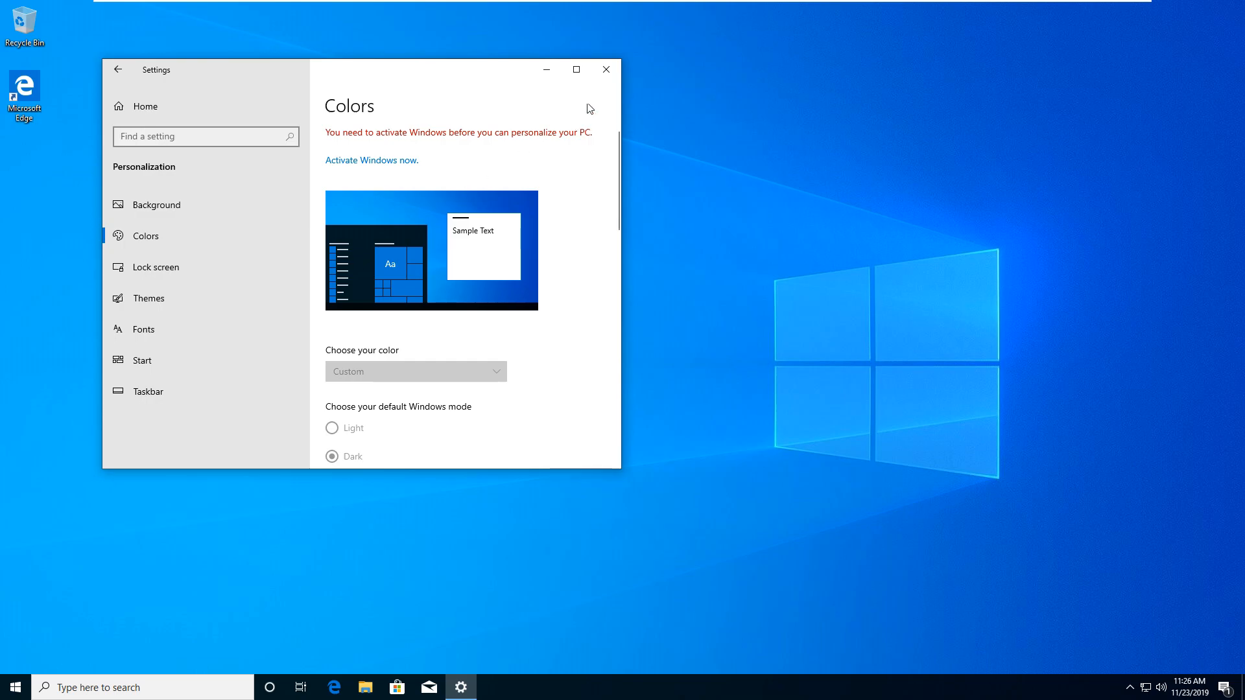
pyautogui.click(605, 70)
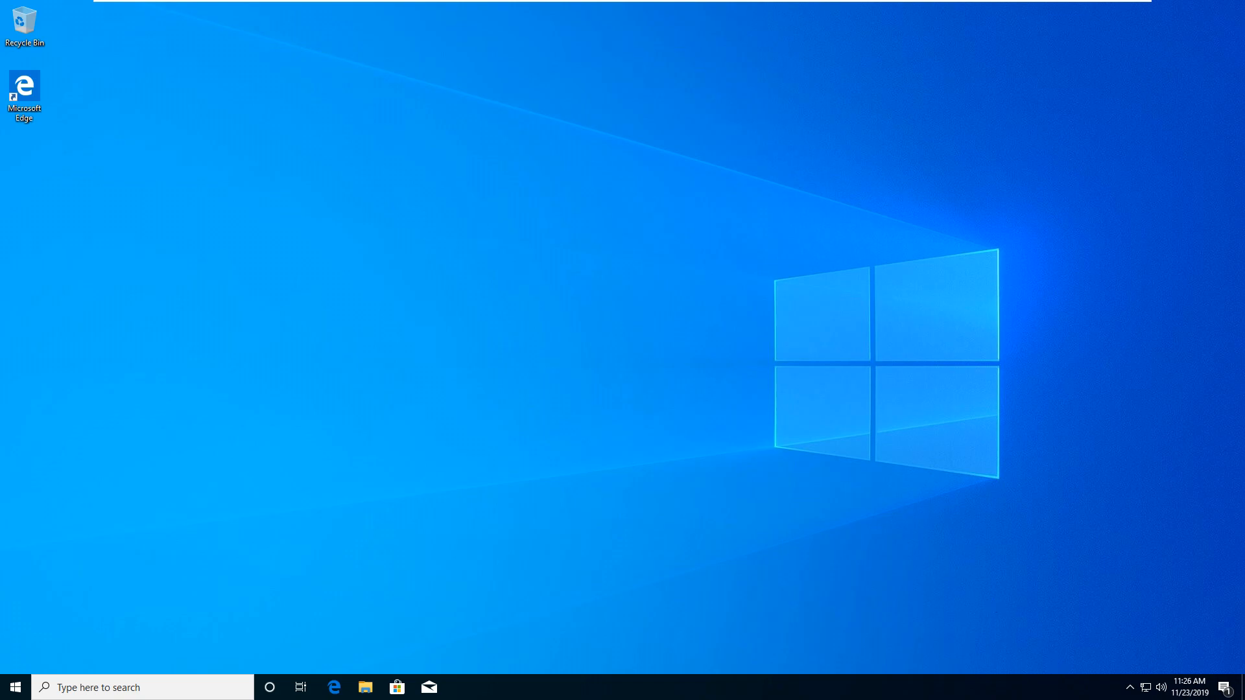
# - Run VMware Tools setup from the guest's DVD drive with the Typical setup type
pyautogui.click(365, 687)
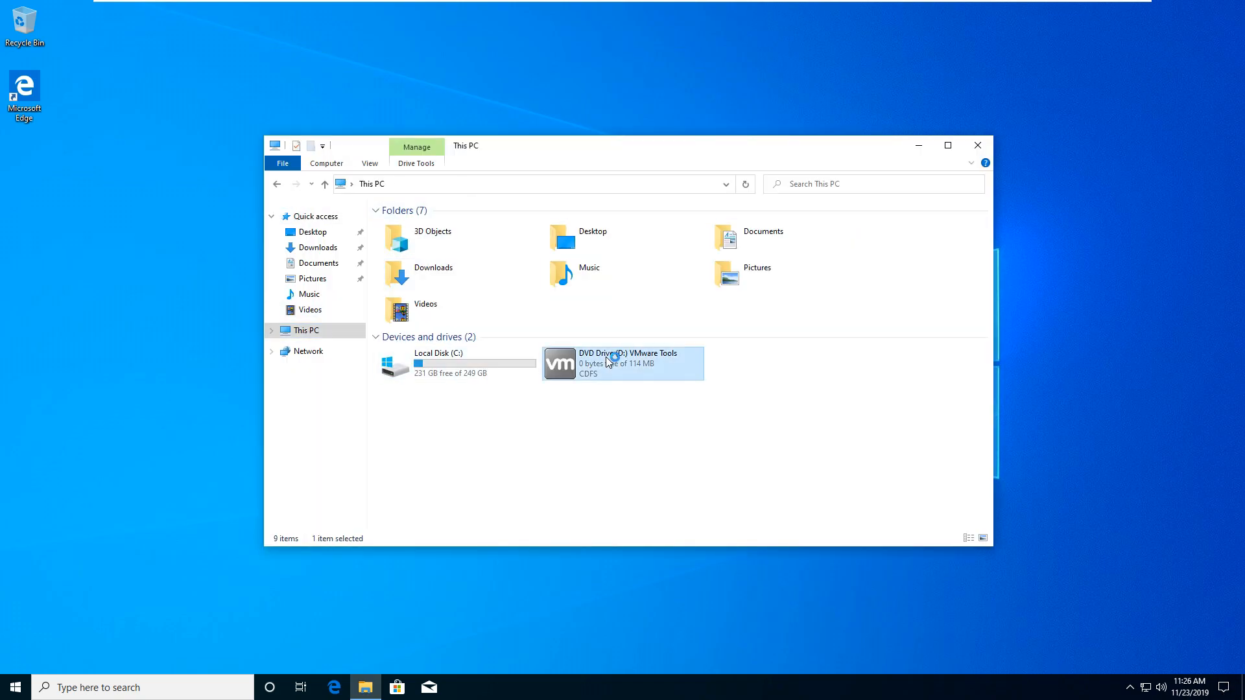
pyautogui.doubleClick(622, 363)
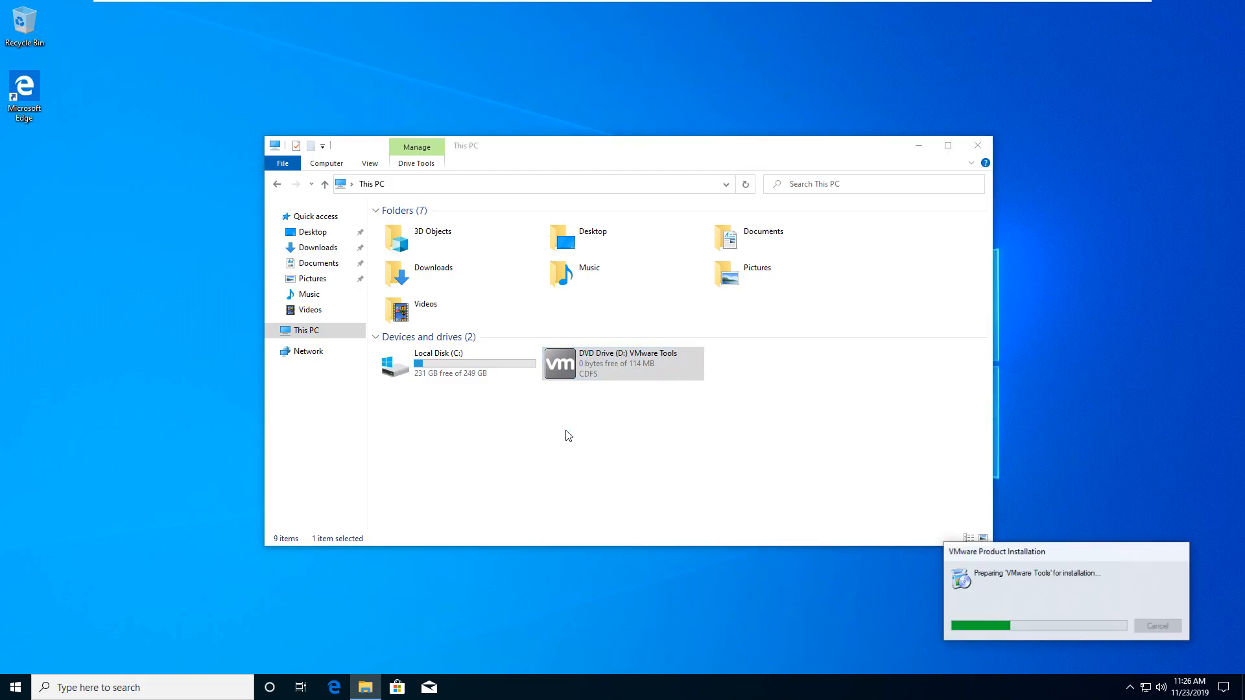
pyautogui.click(977, 145)
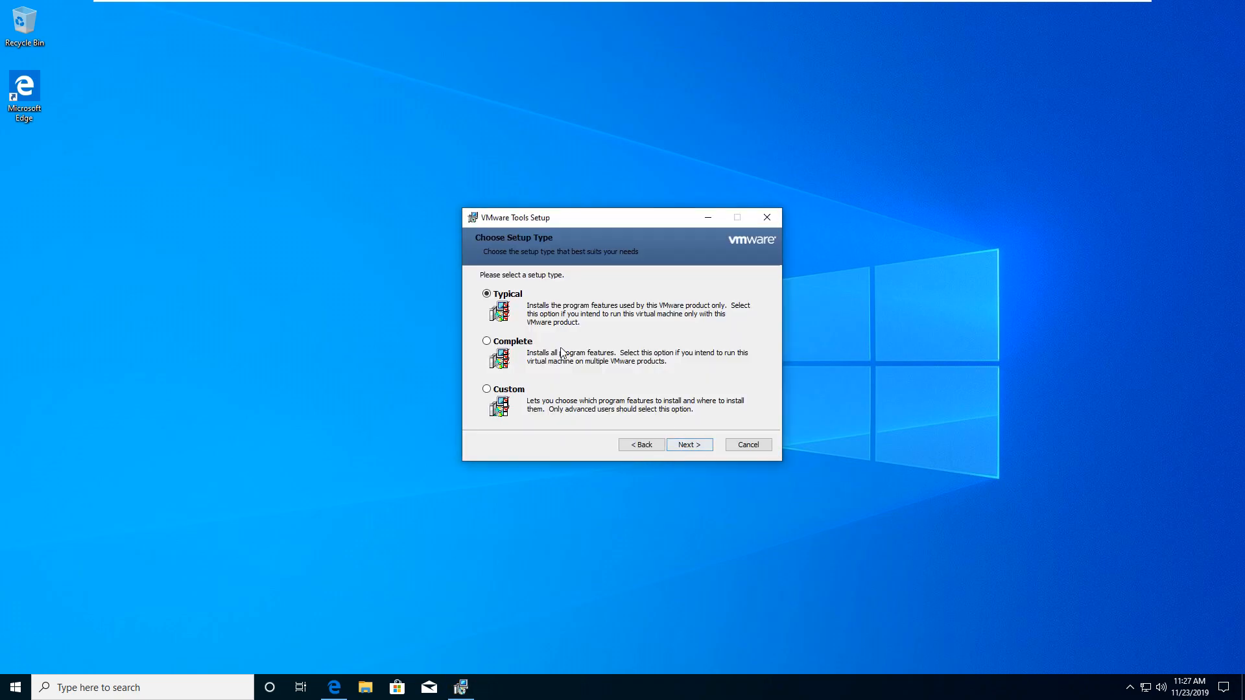
pyautogui.click(687, 444)
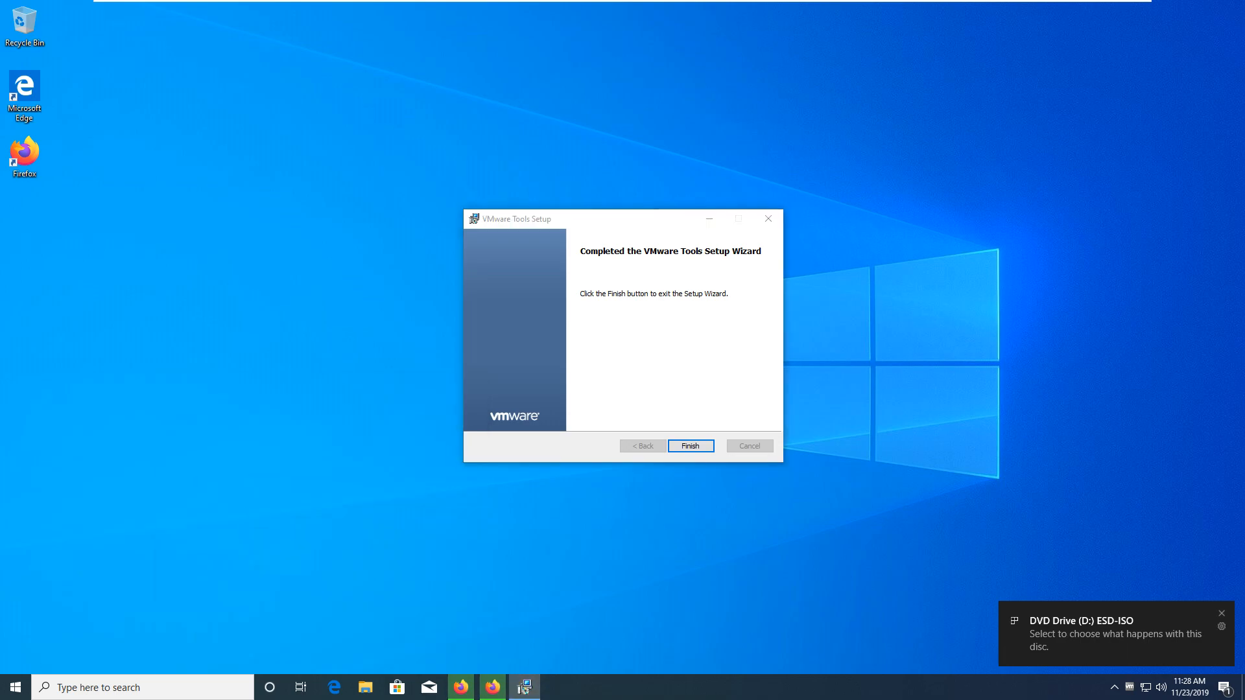
pyautogui.click(1111, 633)
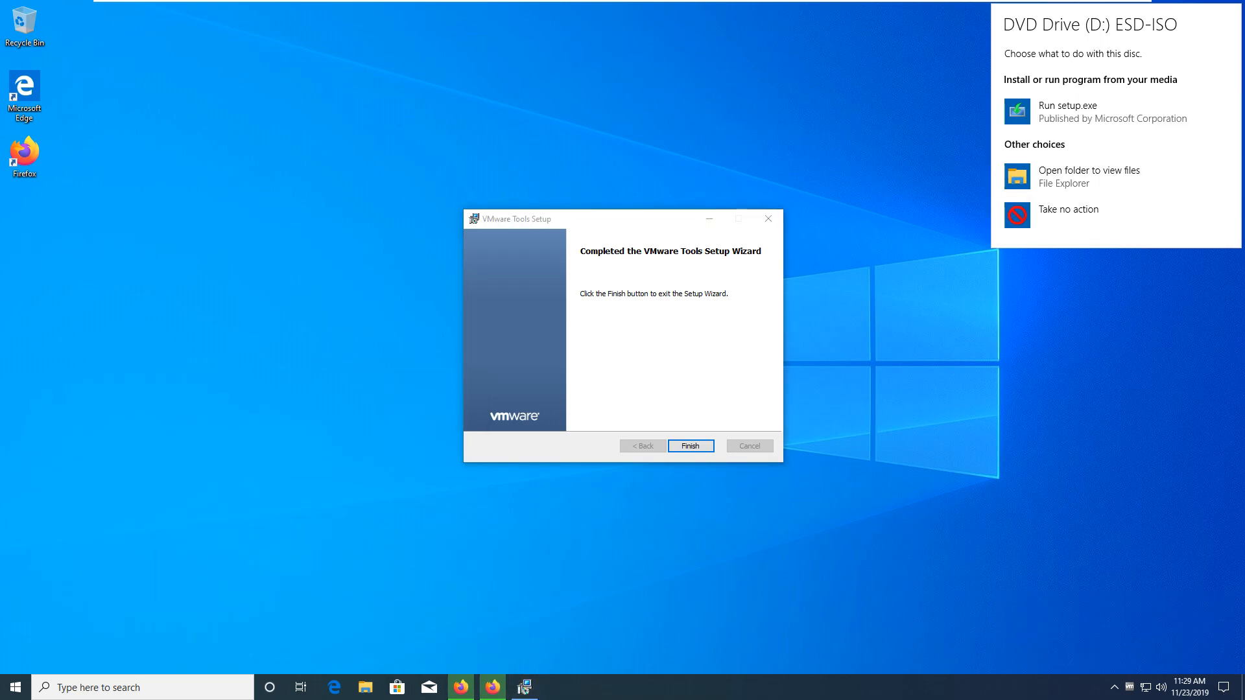
# - Finish the VMware Tools wizard and close Settings after seeing Windows is not activated
pyautogui.click(690, 446)
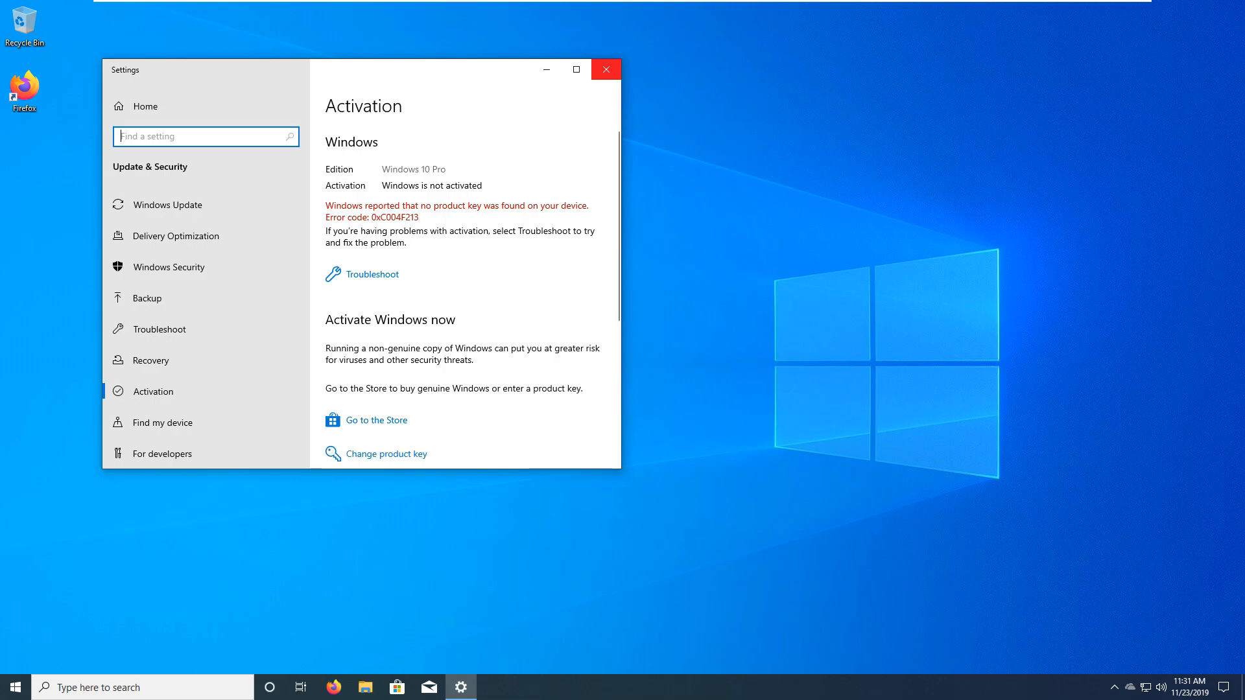
pyautogui.click(604, 70)
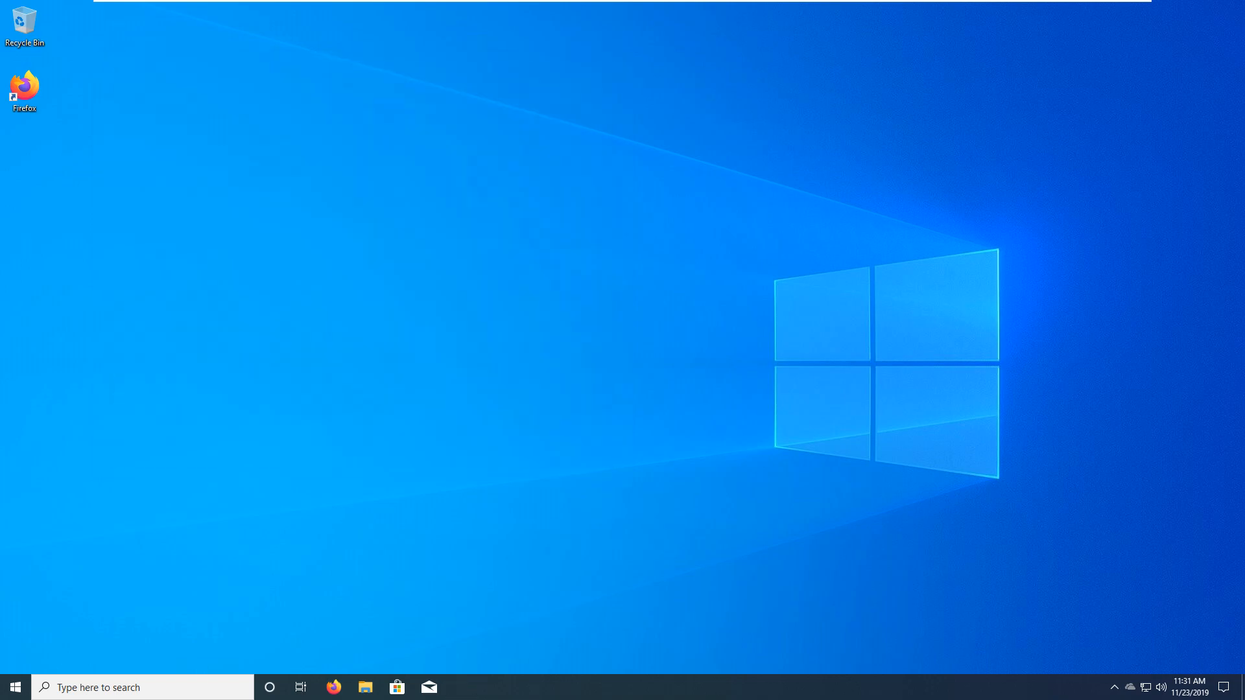